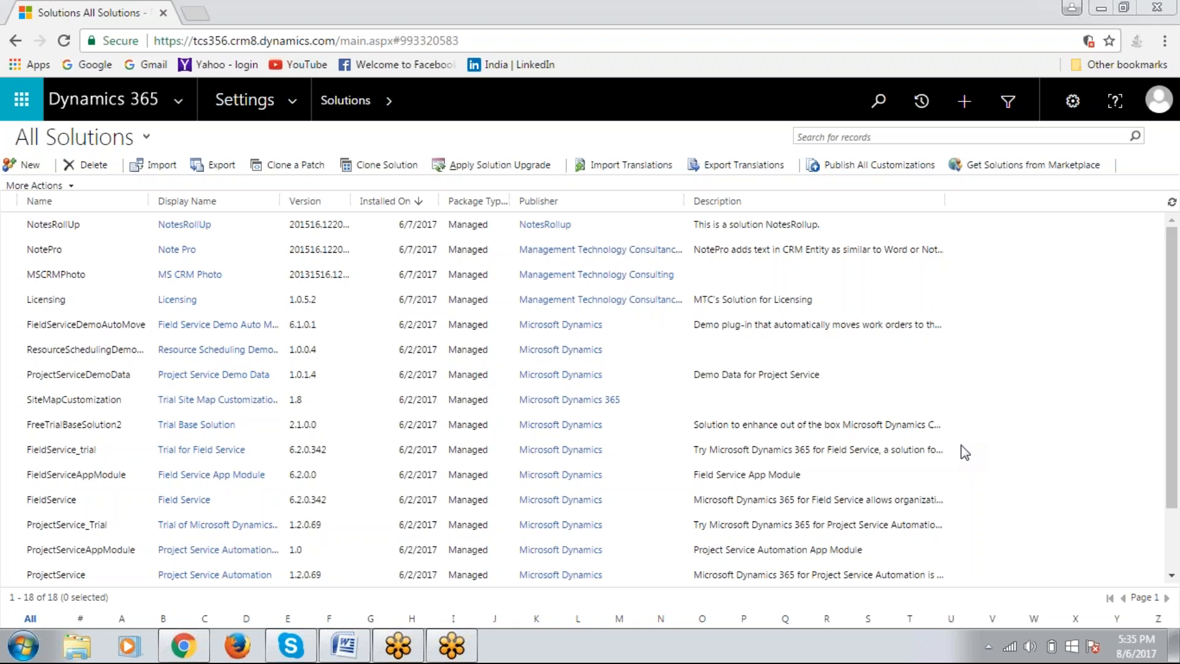
Navigate to the Accounts list in the Sales area
left_click(53, 223)
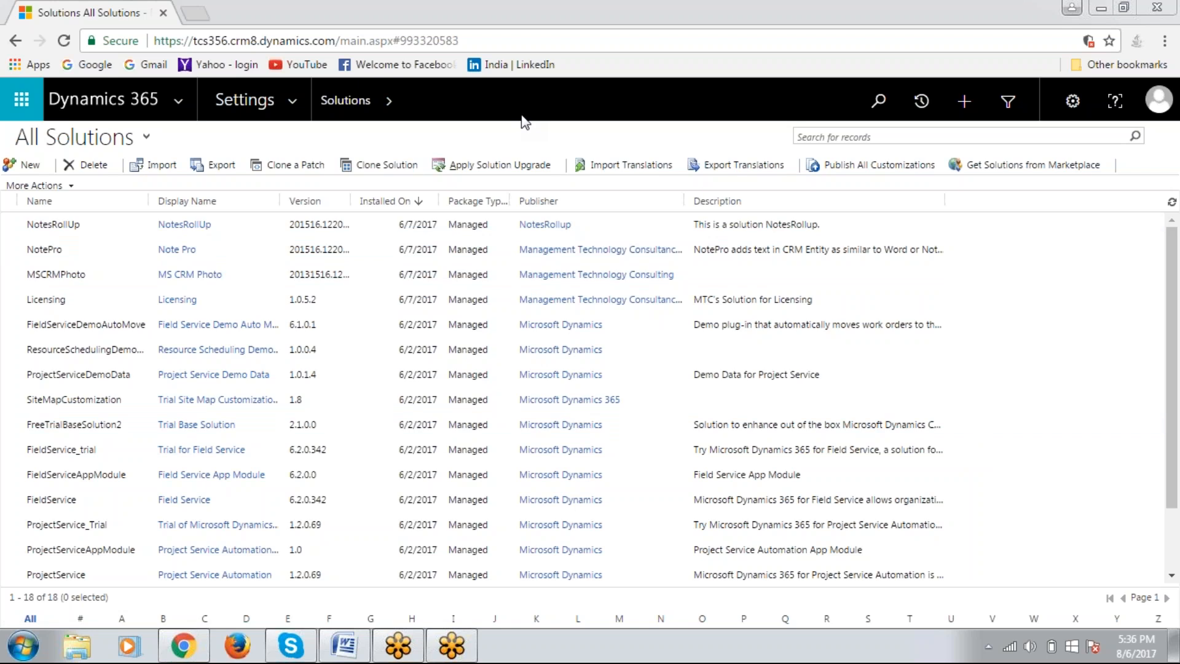
mouse_move(241, 95)
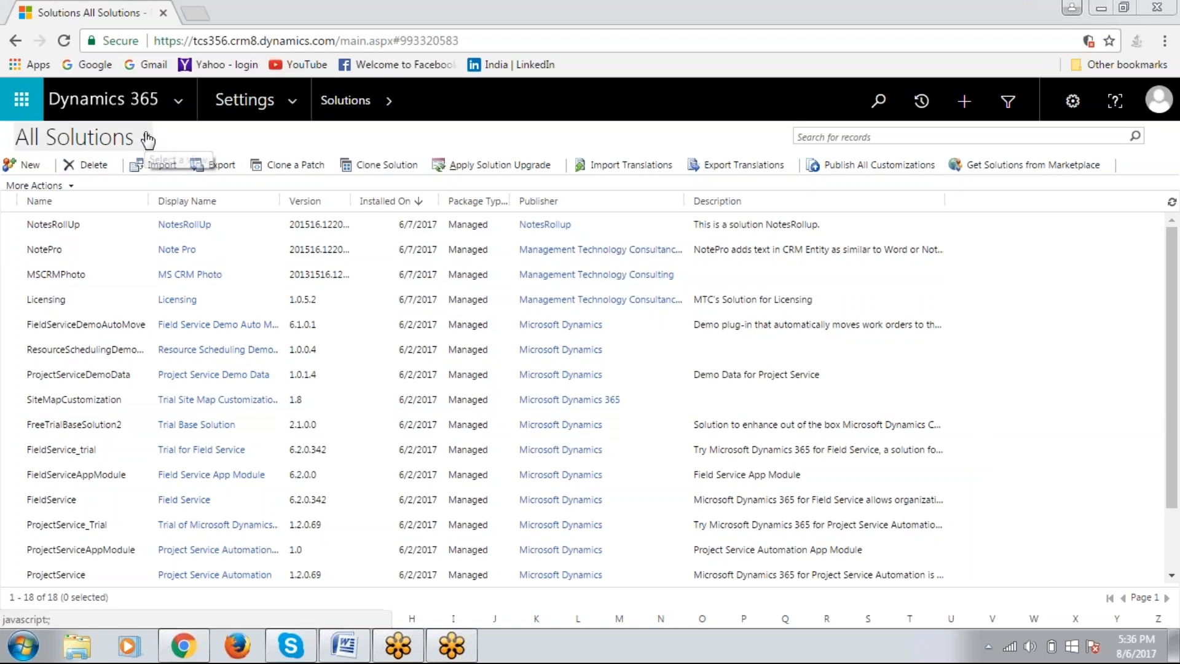
mouse_move(150, 140)
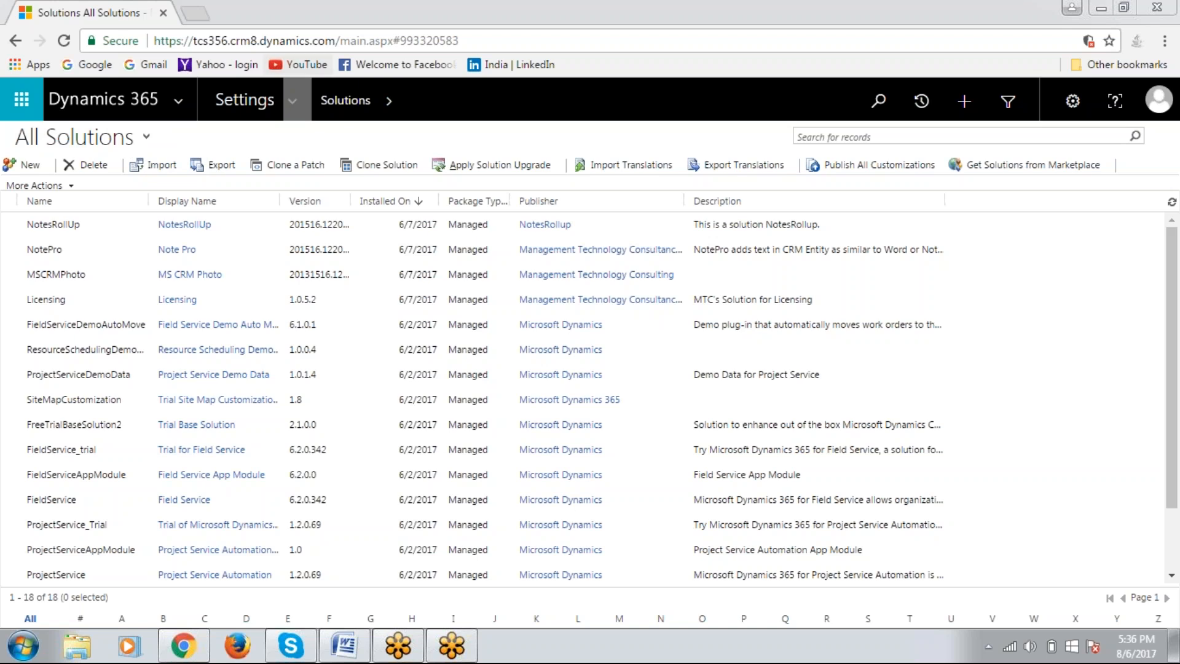
left_click(243, 100)
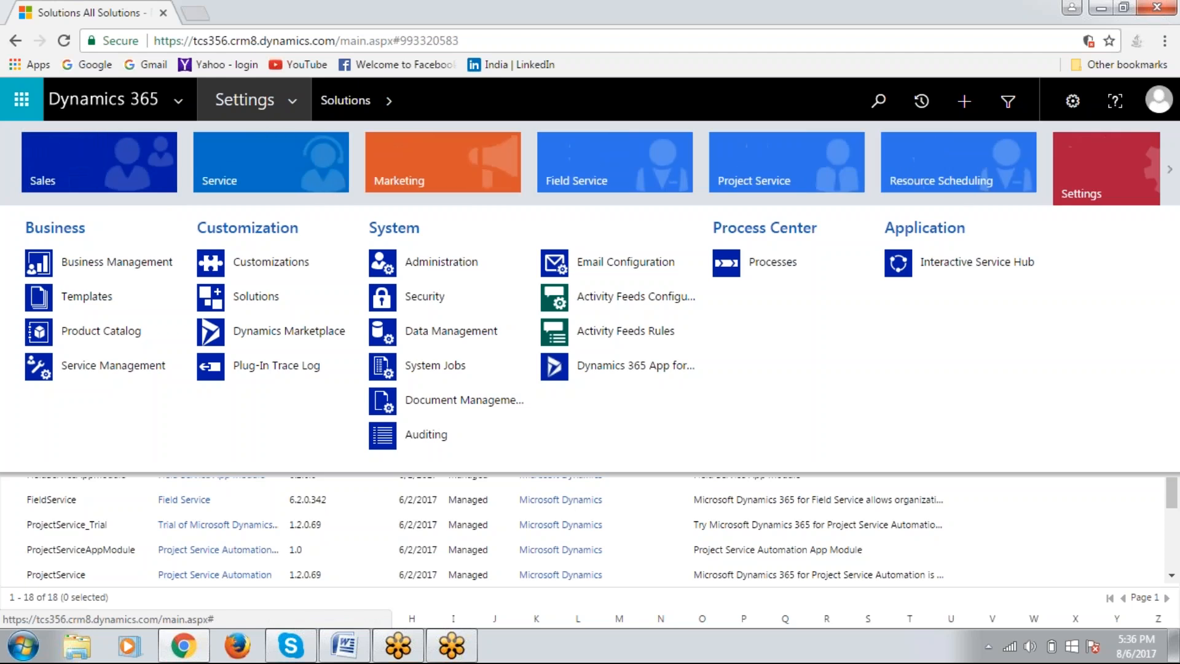
mouse_move(158, 170)
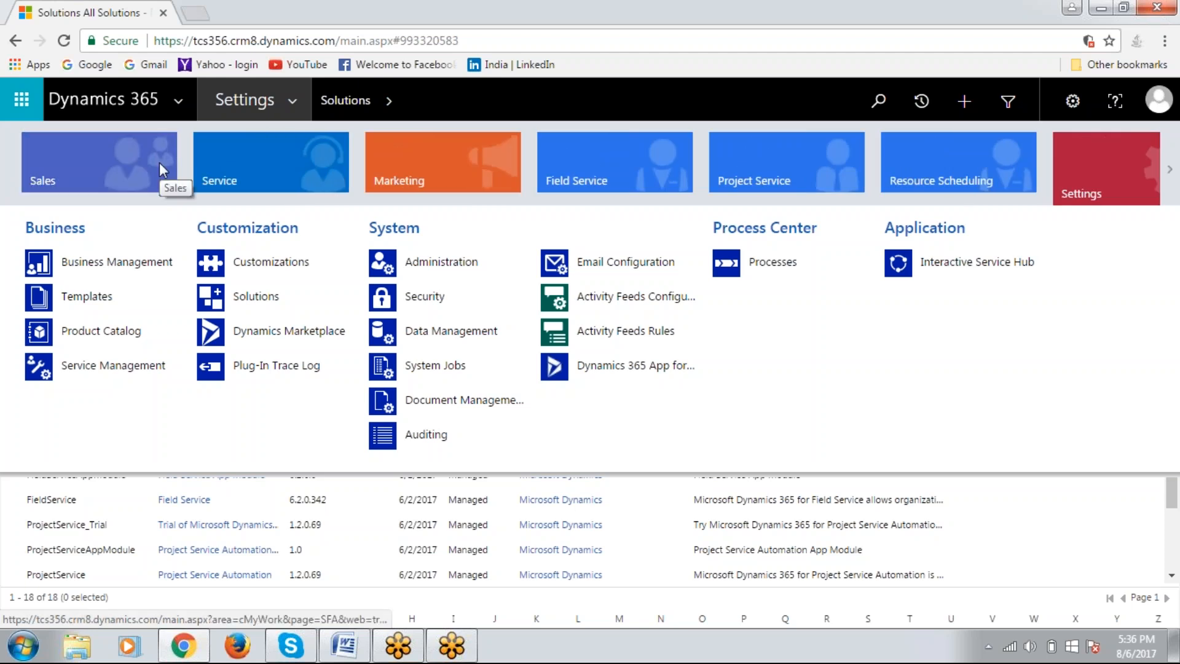
left_click(99, 162)
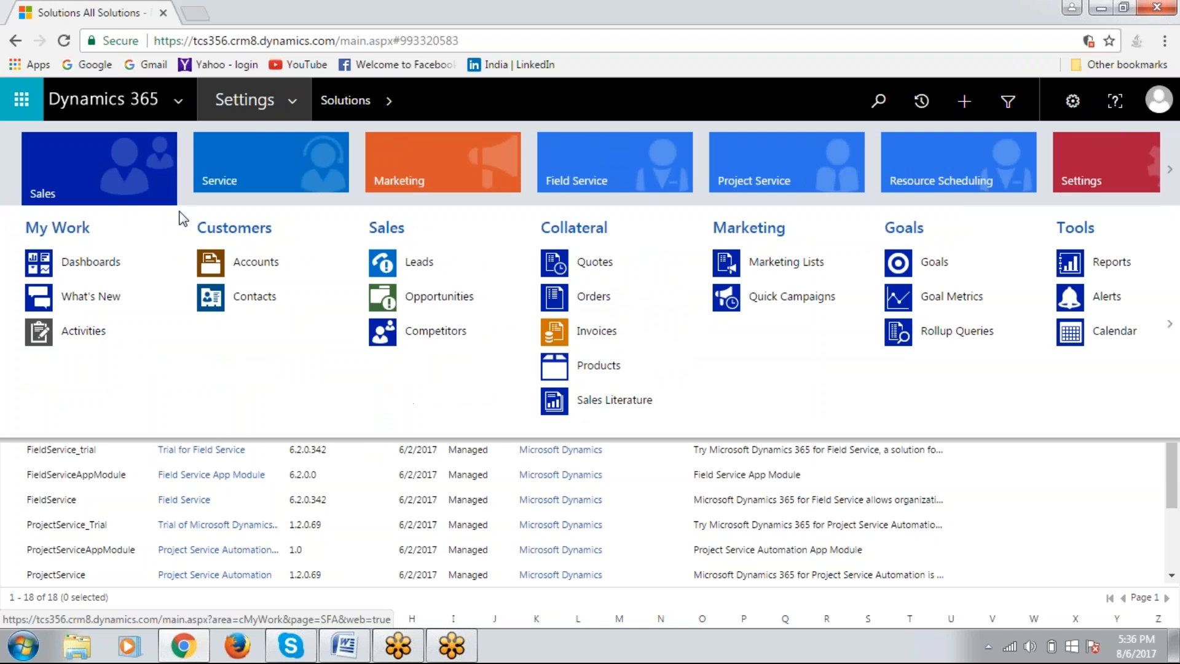
left_click(256, 260)
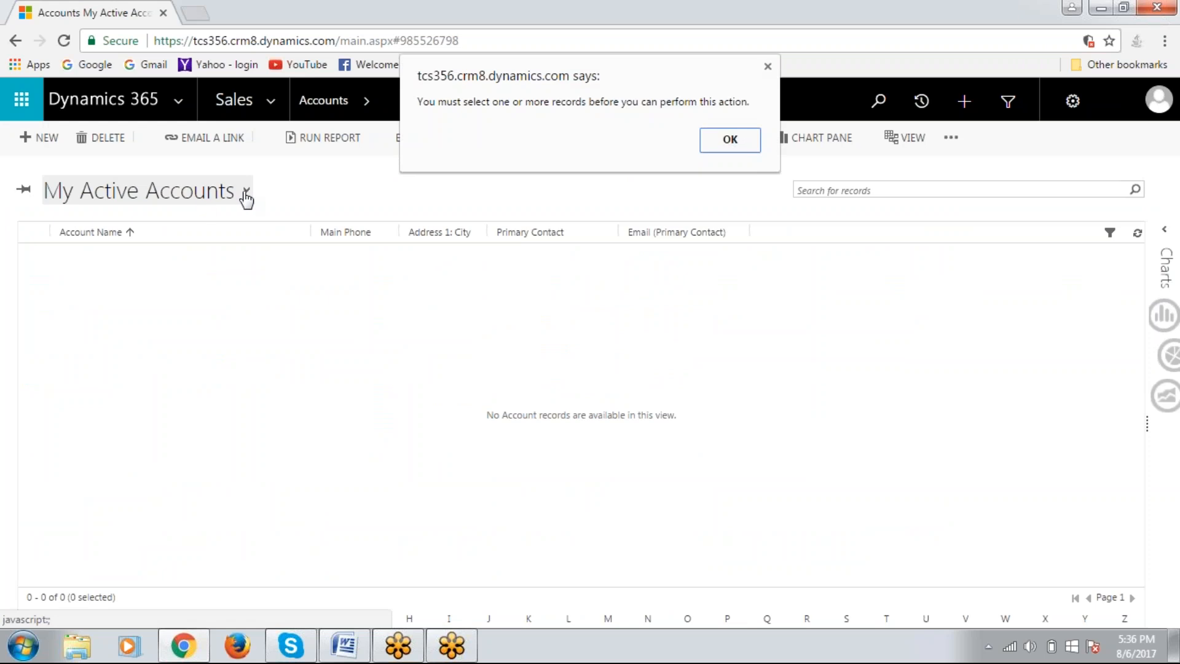
Dismiss the selection warning and switch the view to Active Accounts
left_click(728, 141)
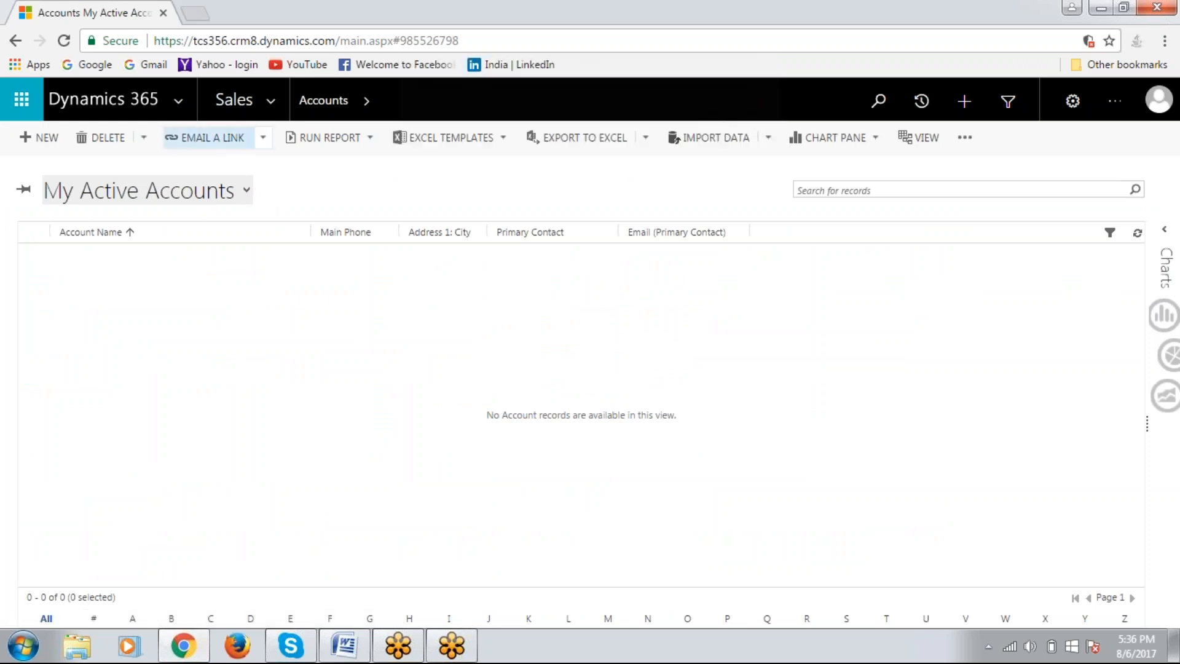
left_click(244, 189)
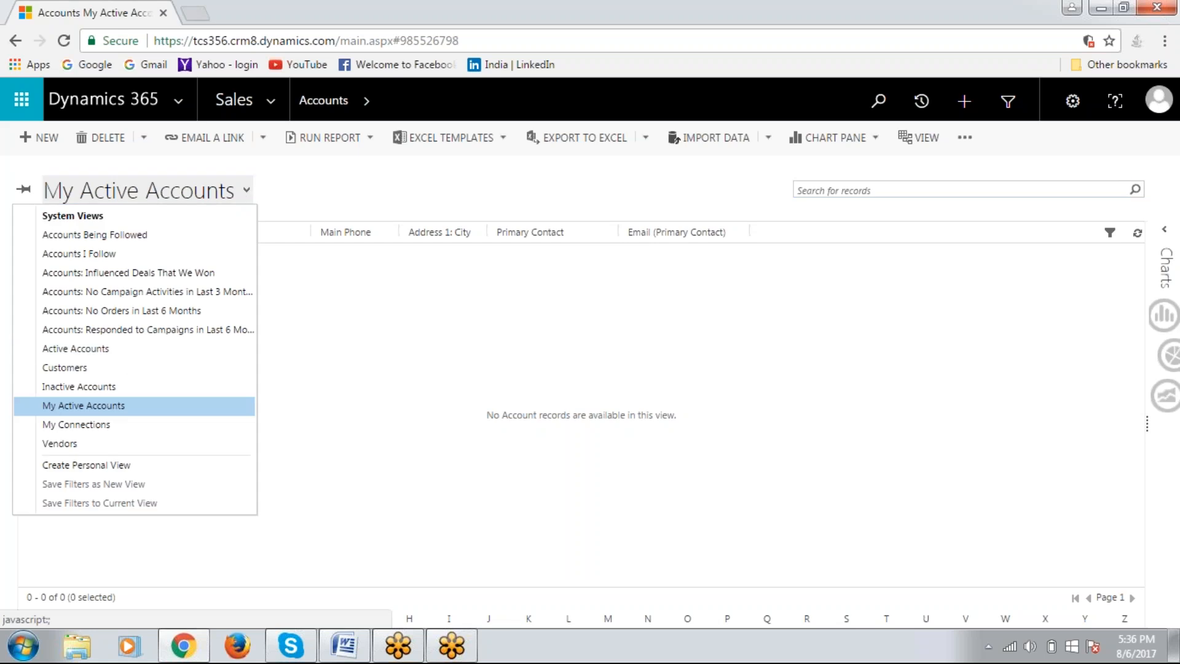
left_click(75, 348)
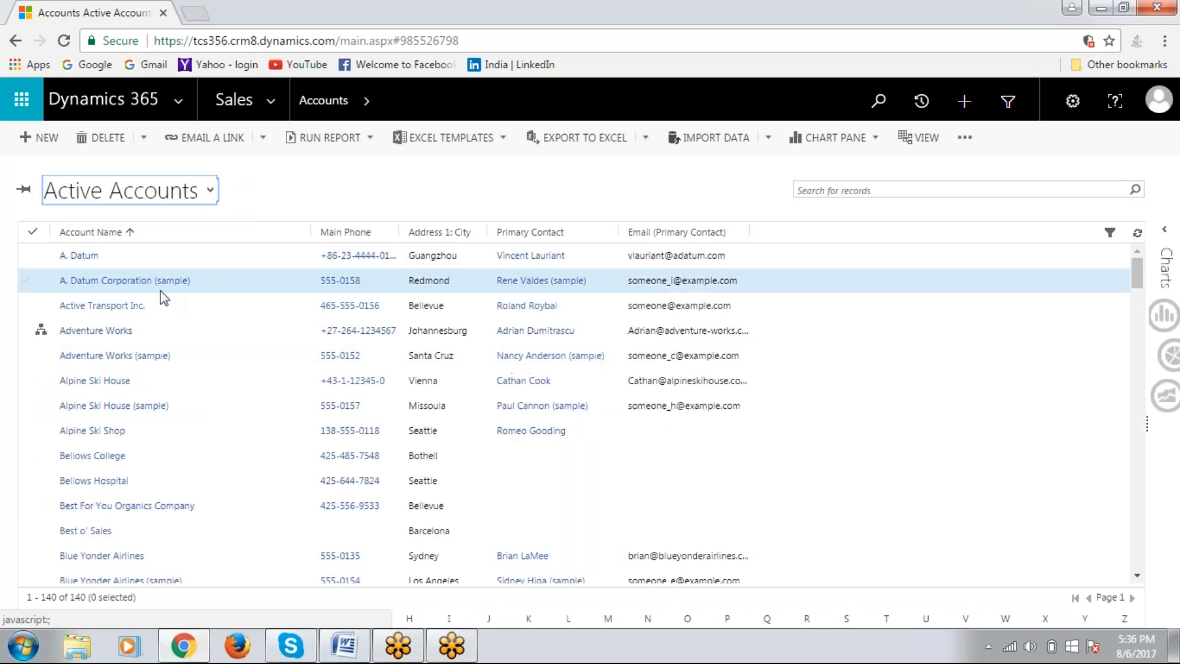
mouse_move(78, 256)
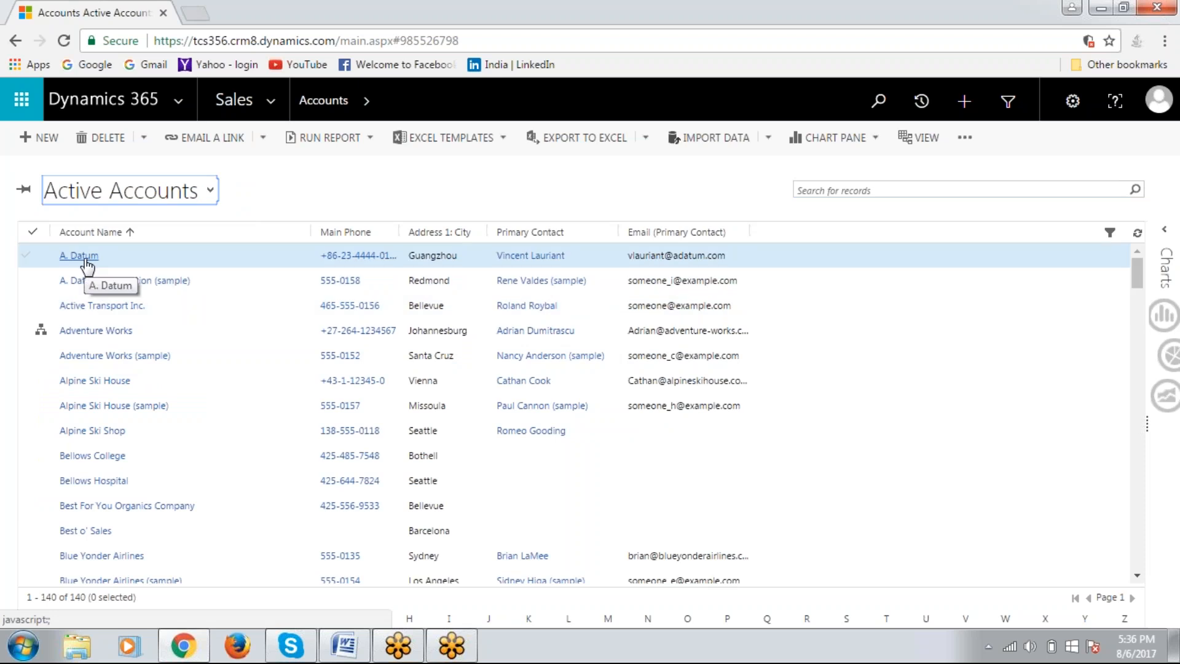
Open the A. Datum account record and review its details and activities
left_click(78, 256)
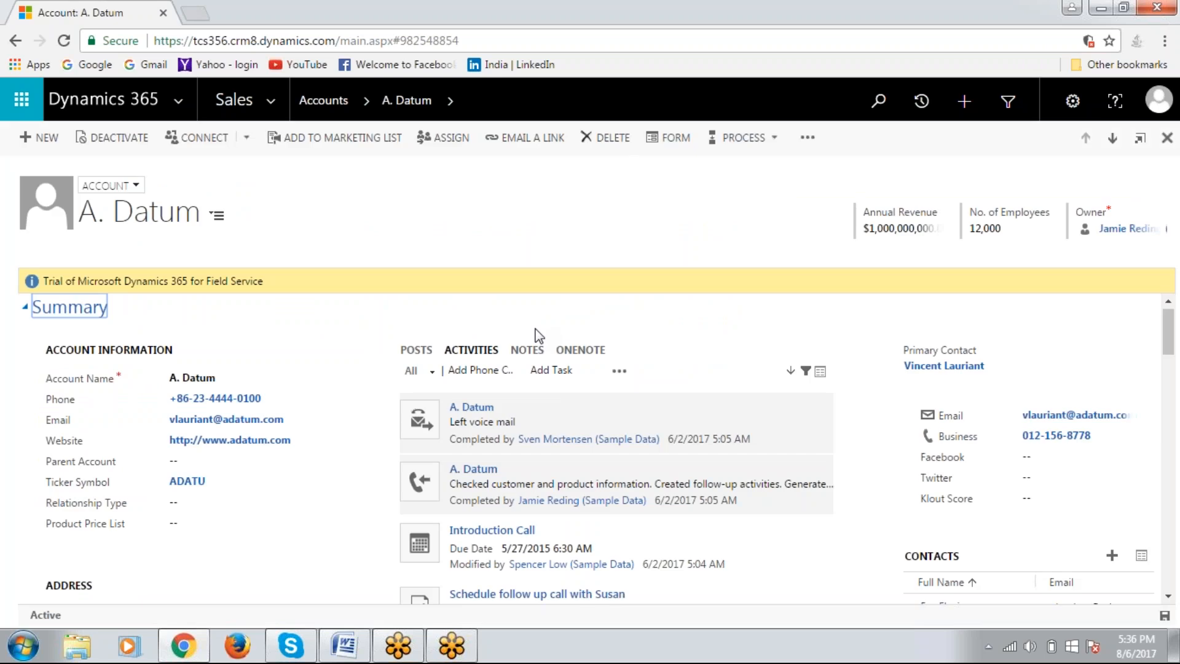
scroll("down", 3)
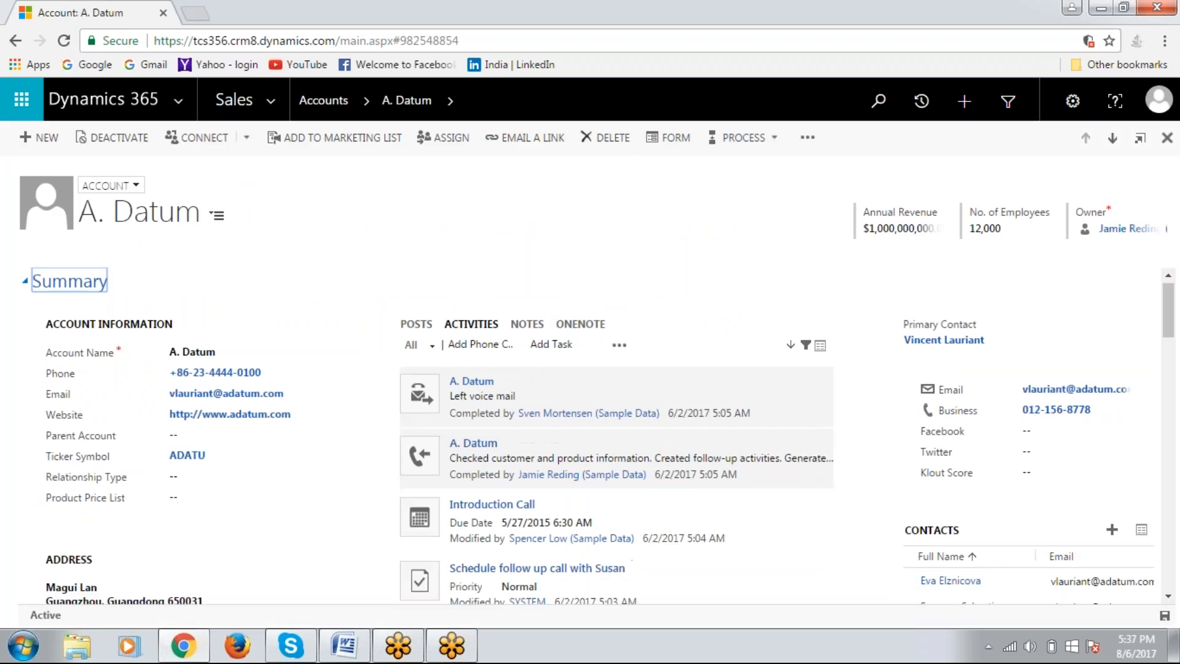
mouse_move(646, 223)
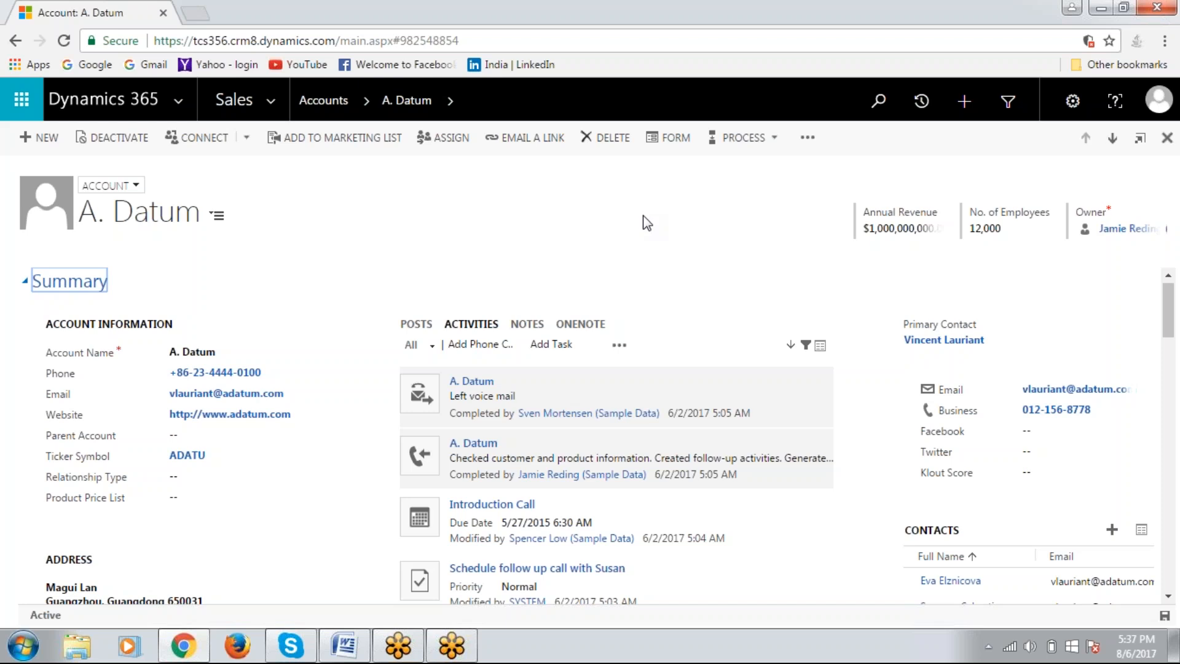
mouse_move(694, 186)
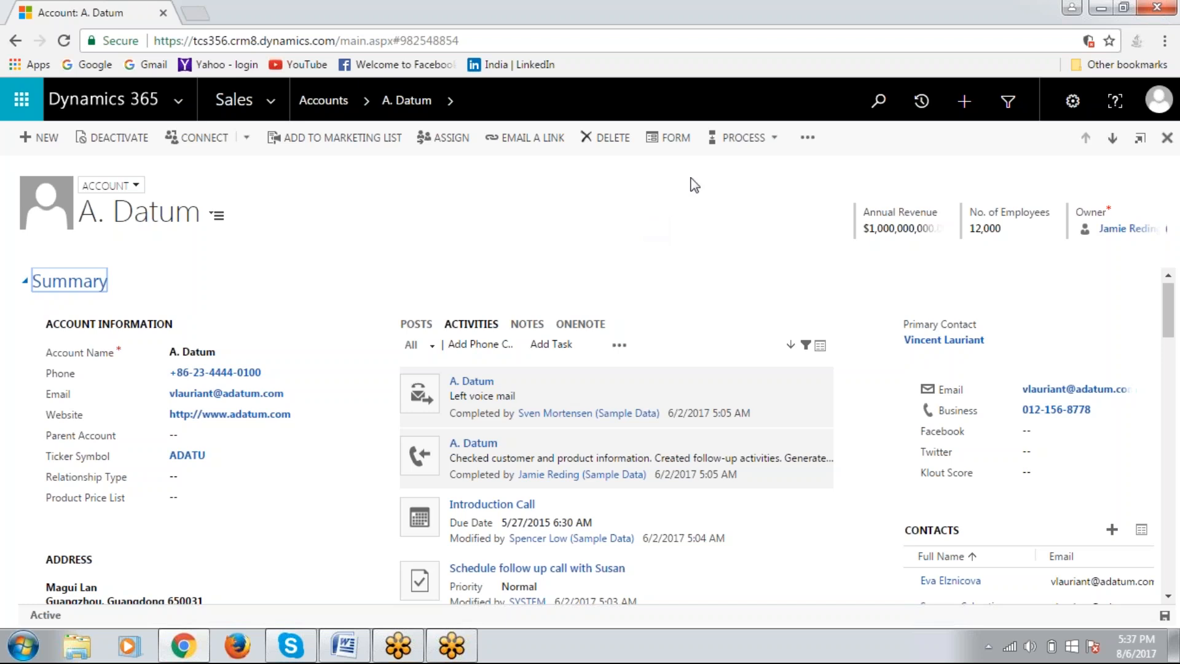
left_click(674, 136)
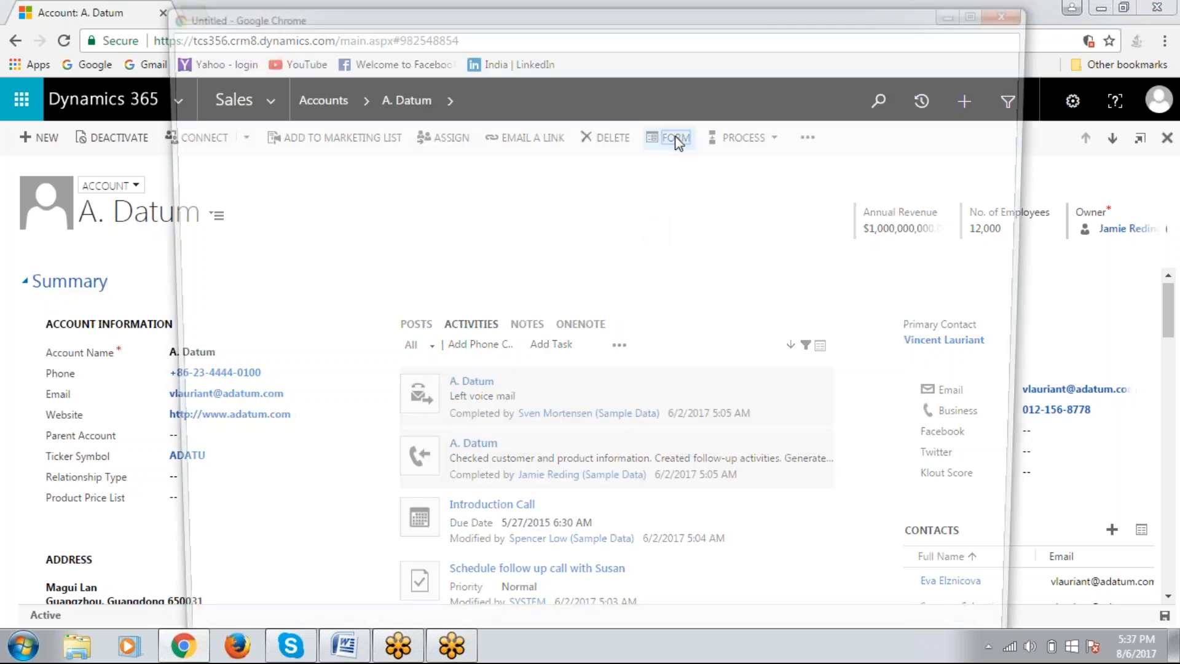
Open the Account form editor showing the insertable components
left_click(674, 136)
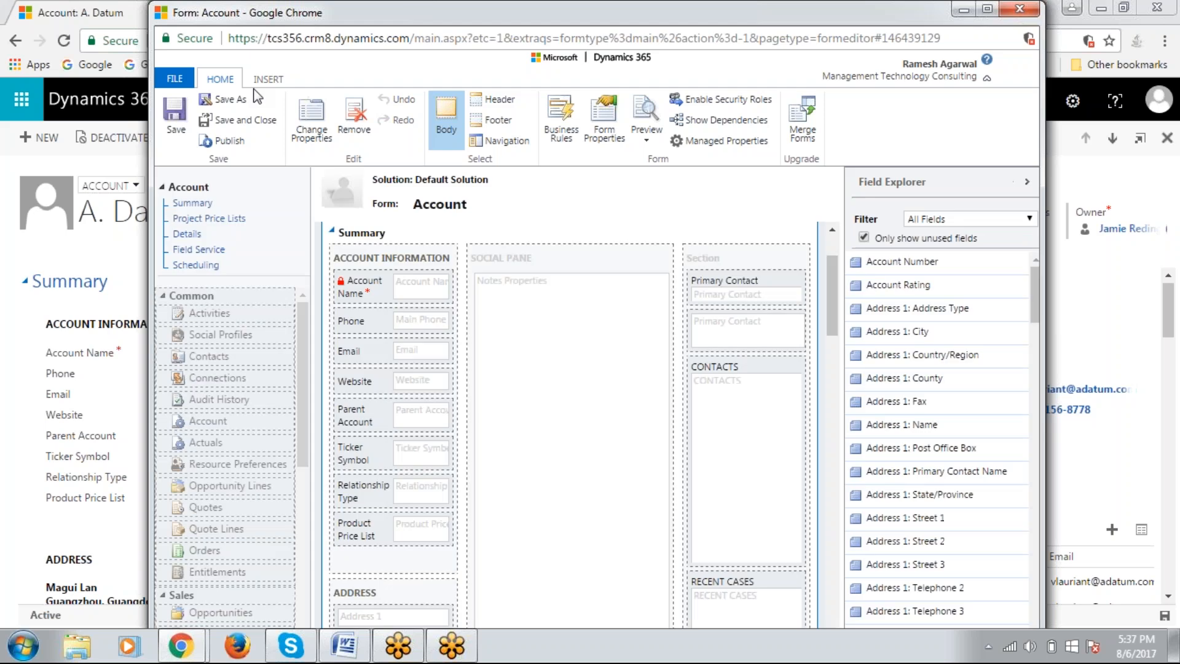
left_click(268, 78)
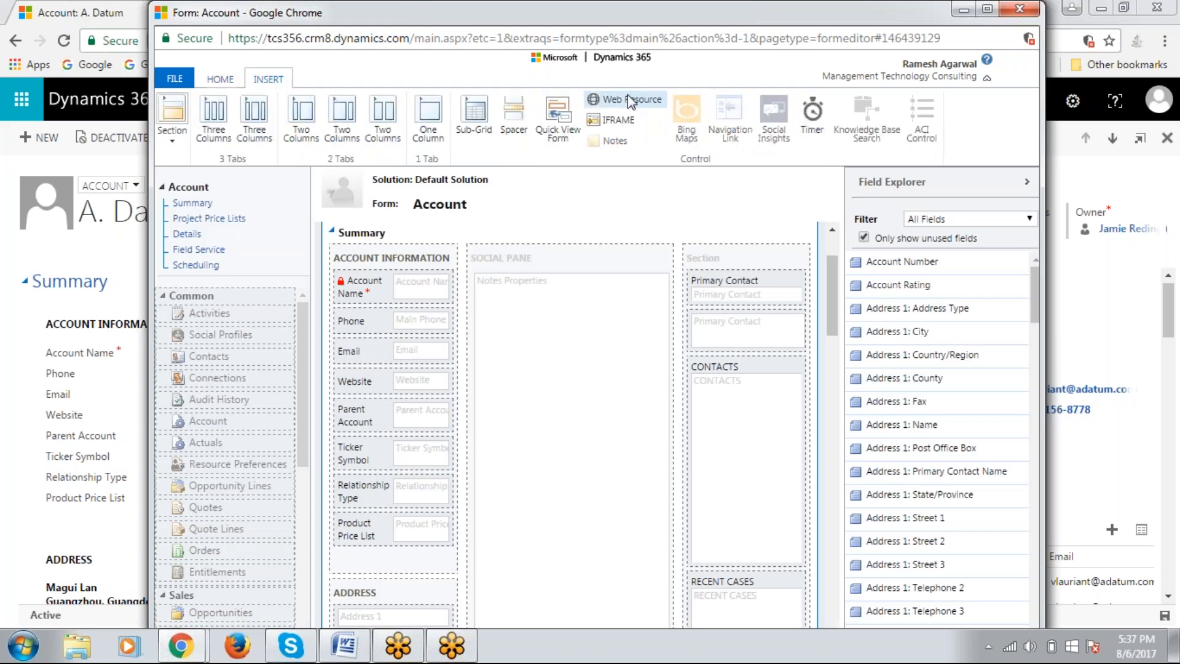
Add web resource new_MultiNoteWindow.html named and labelled Notes
left_click(623, 99)
type("n")
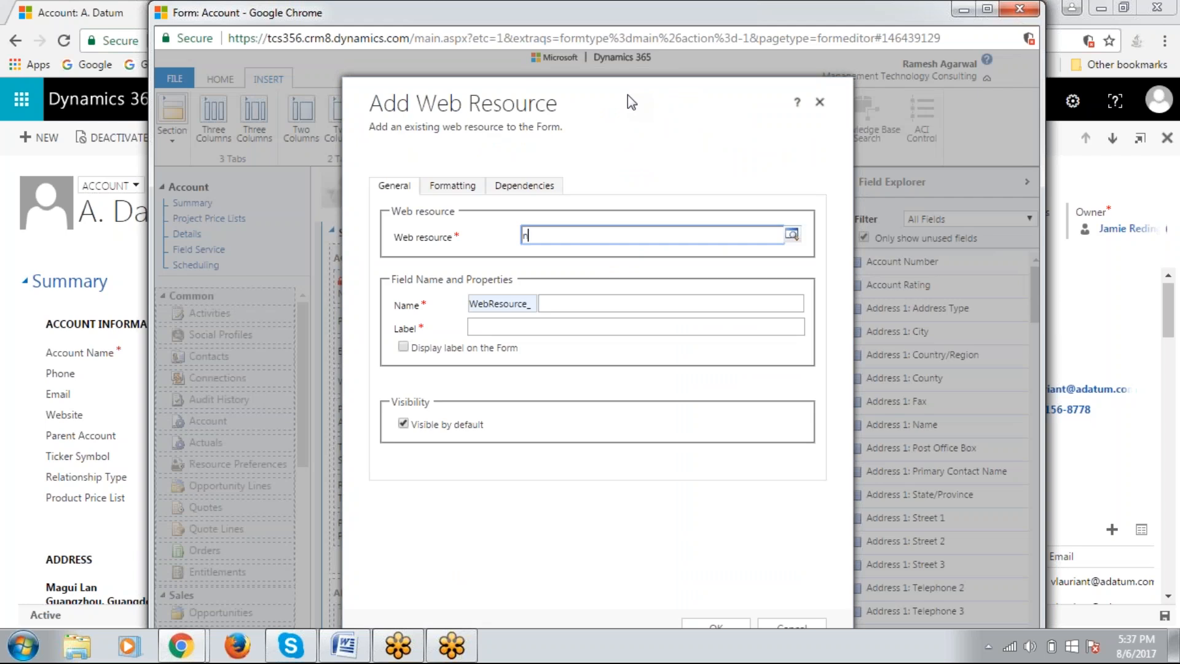
type("ew")
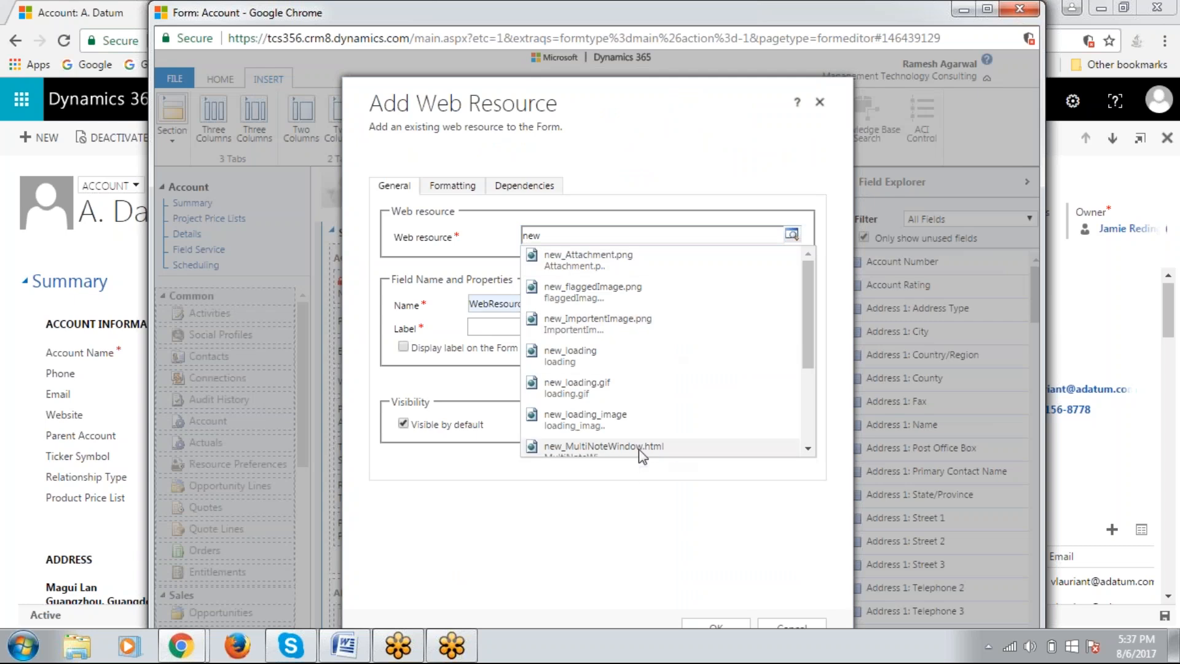
left_click(605, 445)
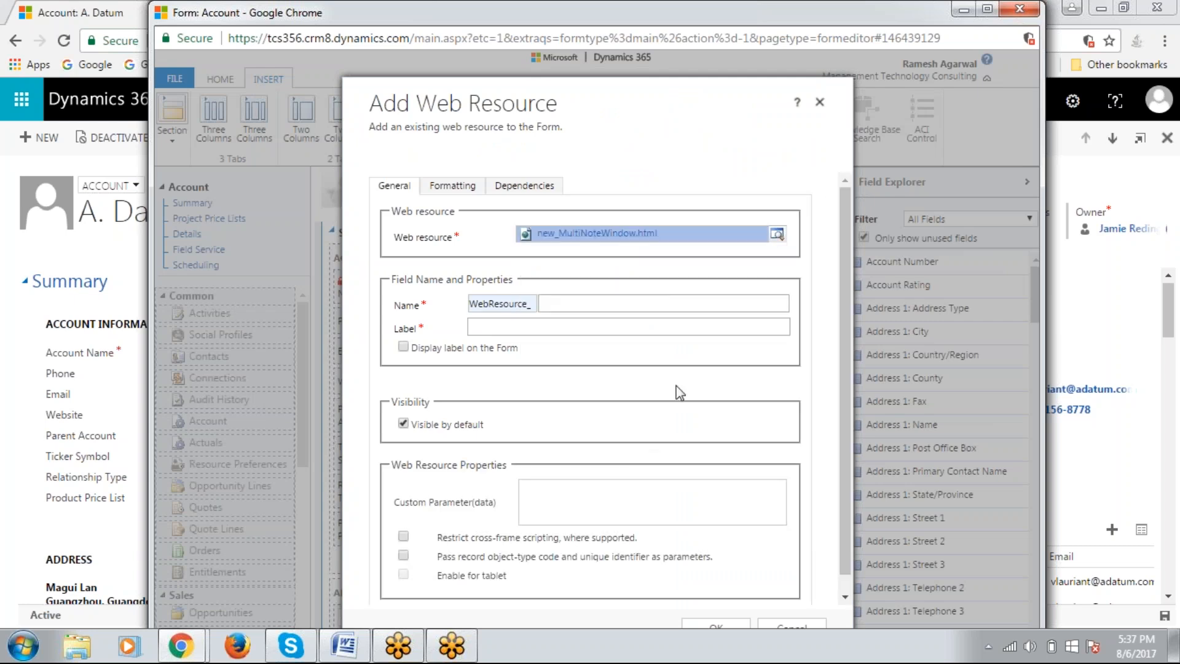
left_click(662, 304)
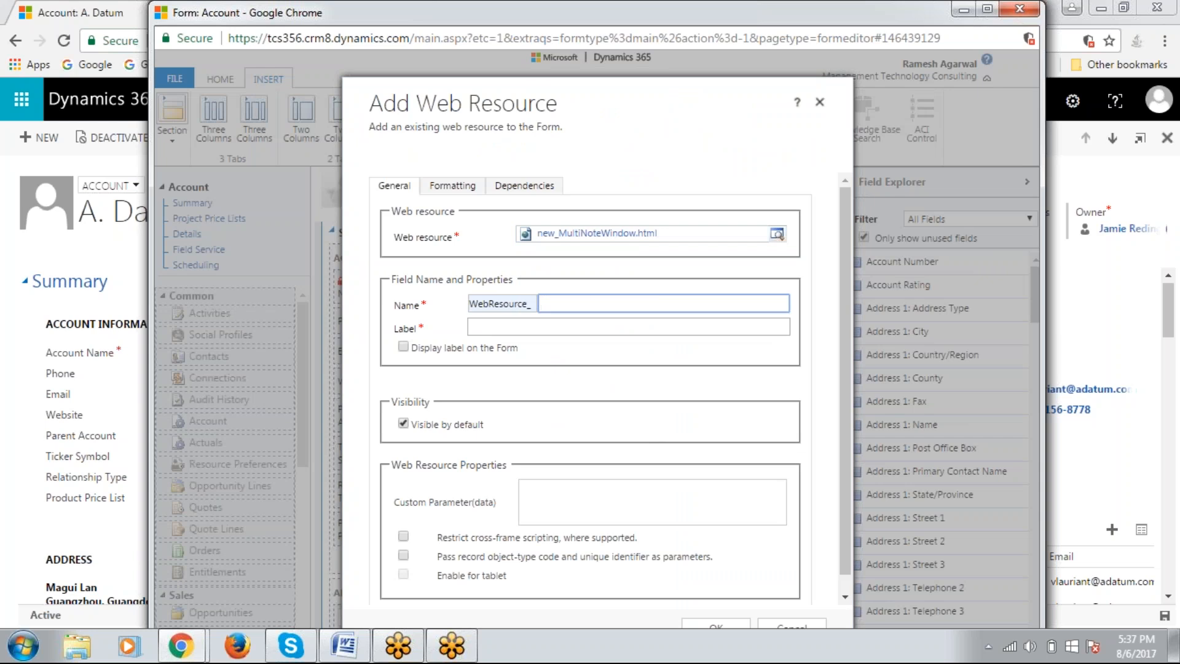
type("No")
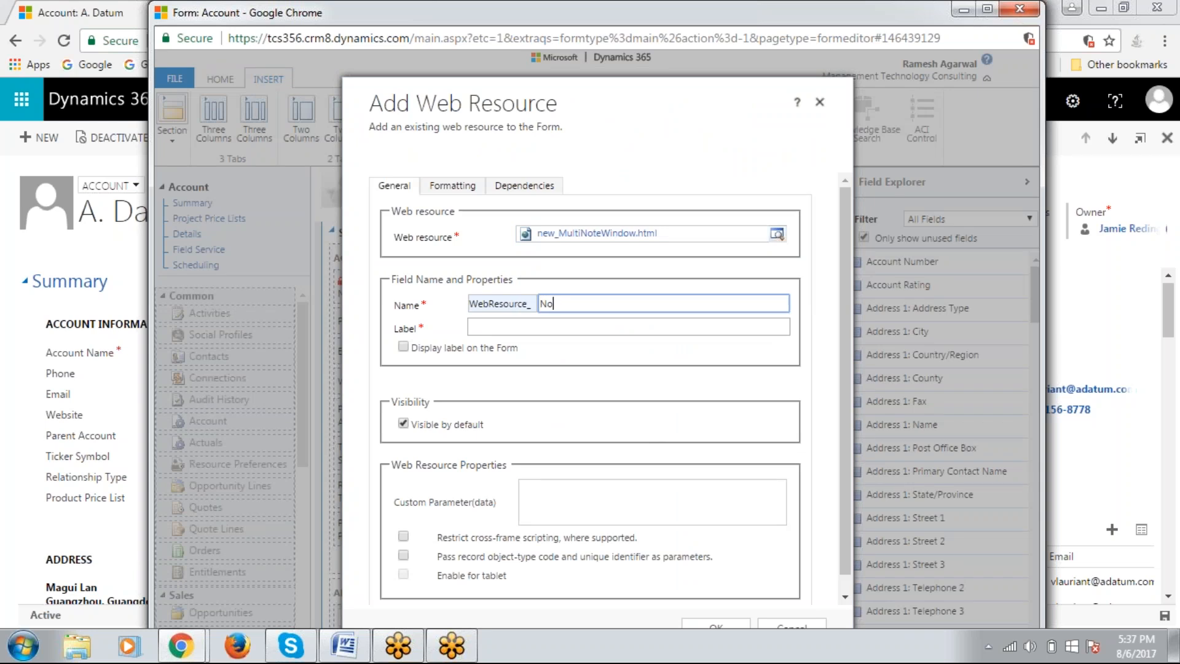
type("tes")
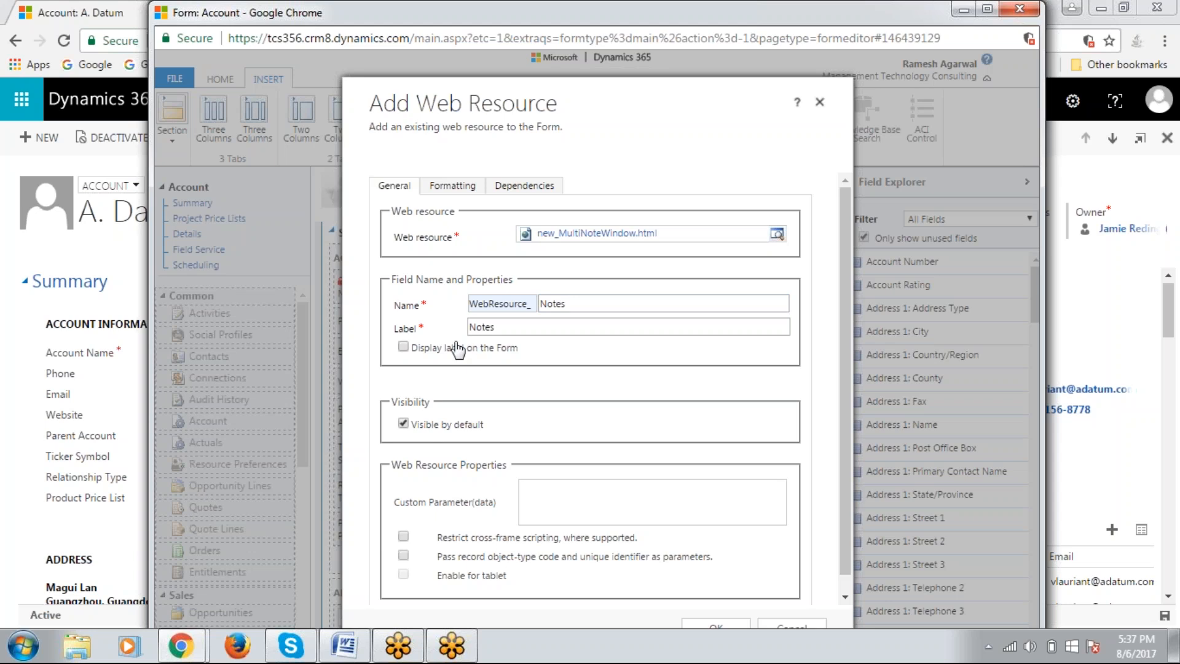
mouse_move(557, 468)
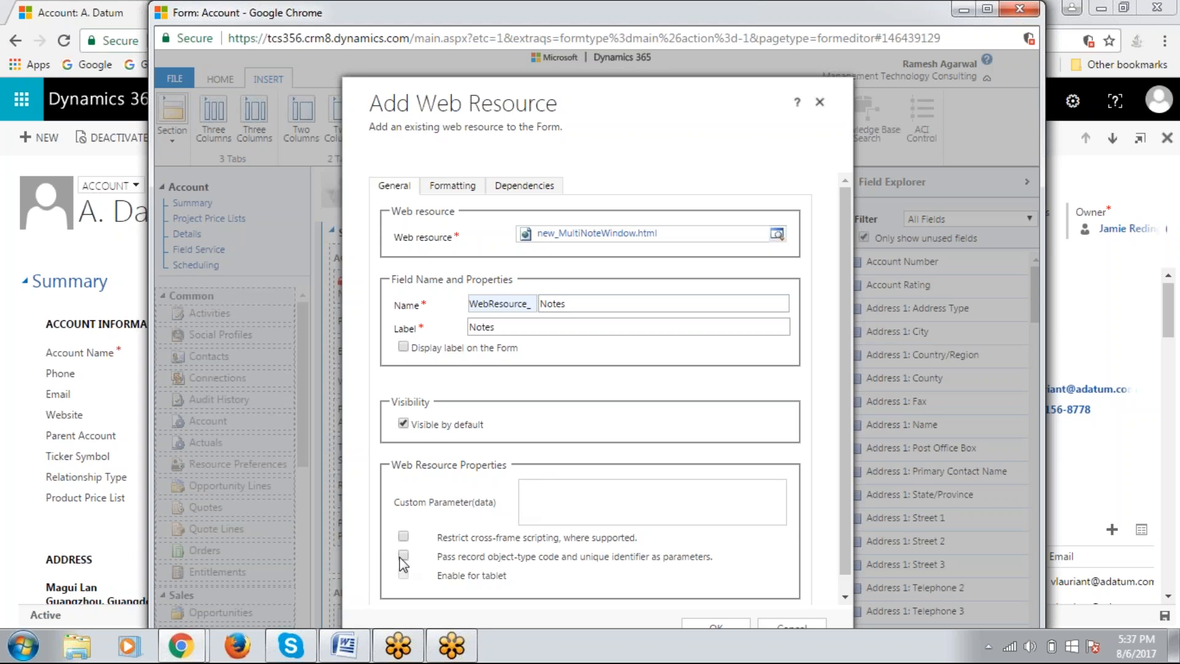
Enable passing record object-type code and unique identifier as parameters
left_click(405, 555)
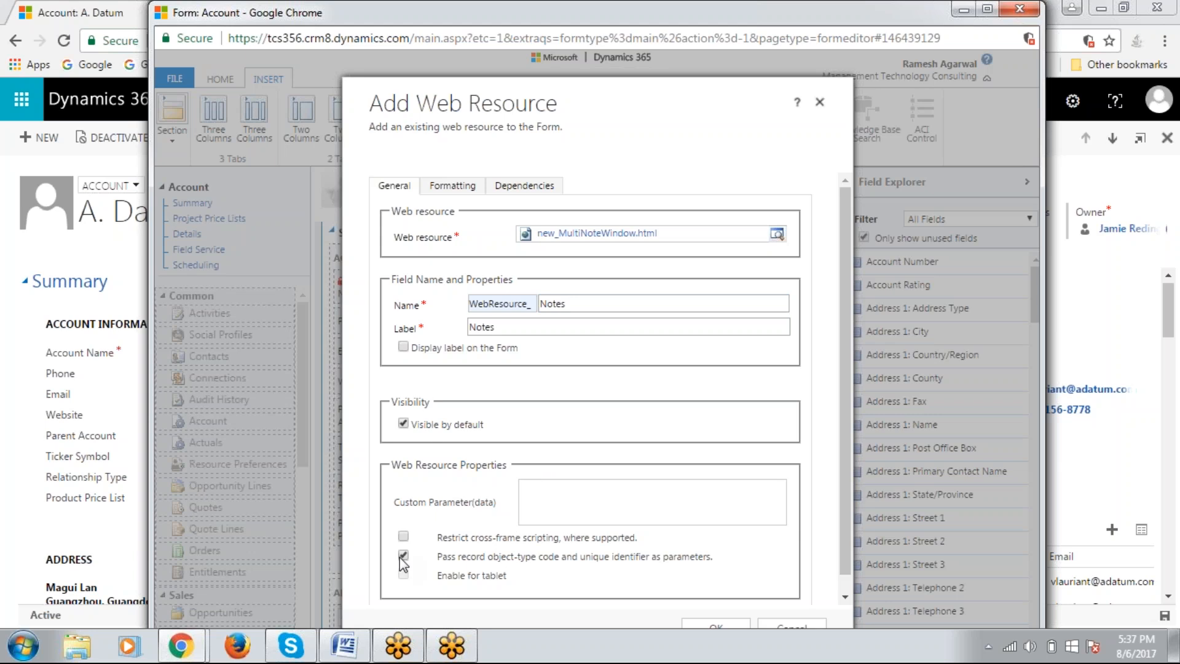
left_click(403, 556)
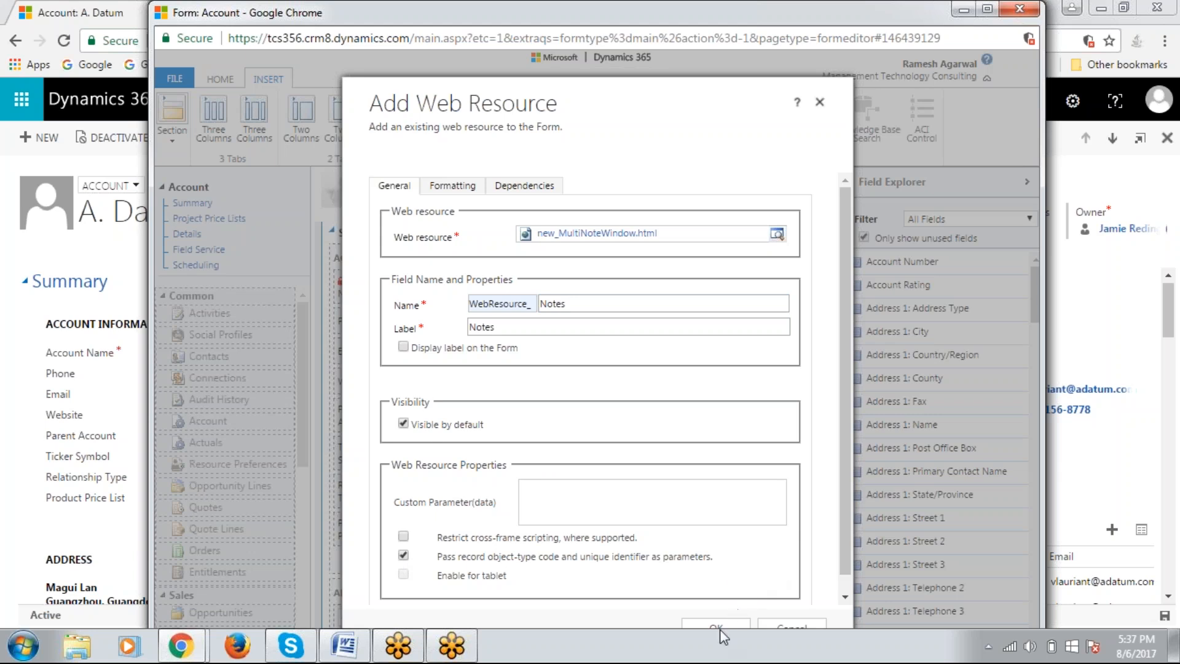
mouse_move(471, 196)
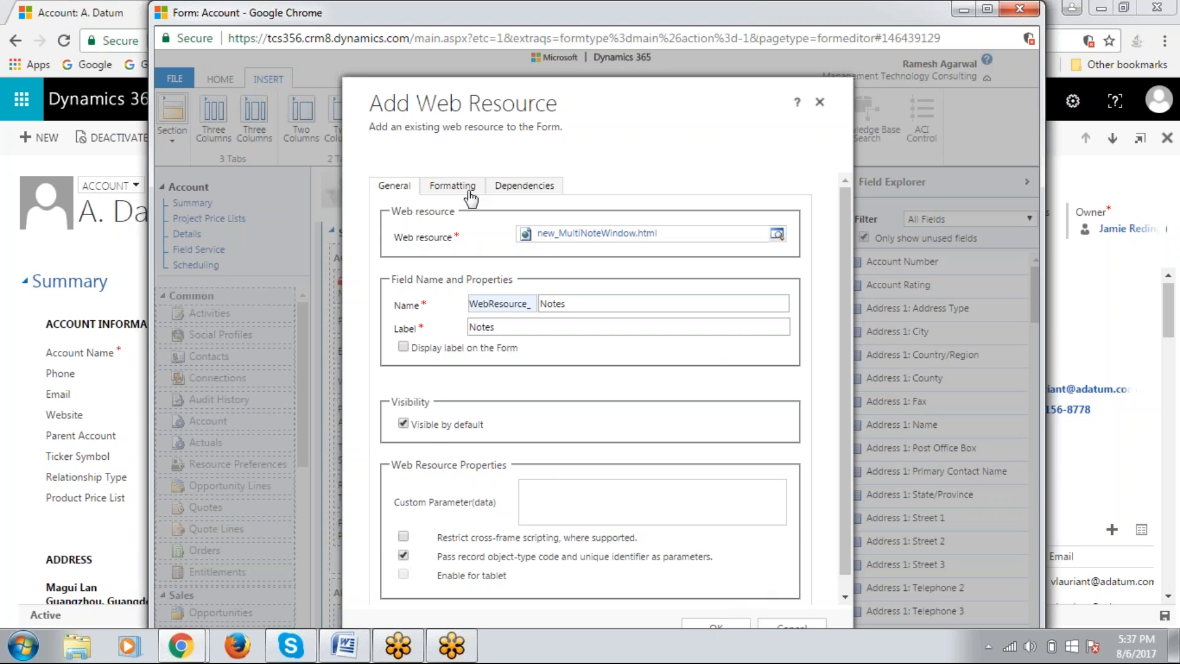
Set the Notes web resource's Number of Rows to 10 in the Formatting settings
left_click(452, 185)
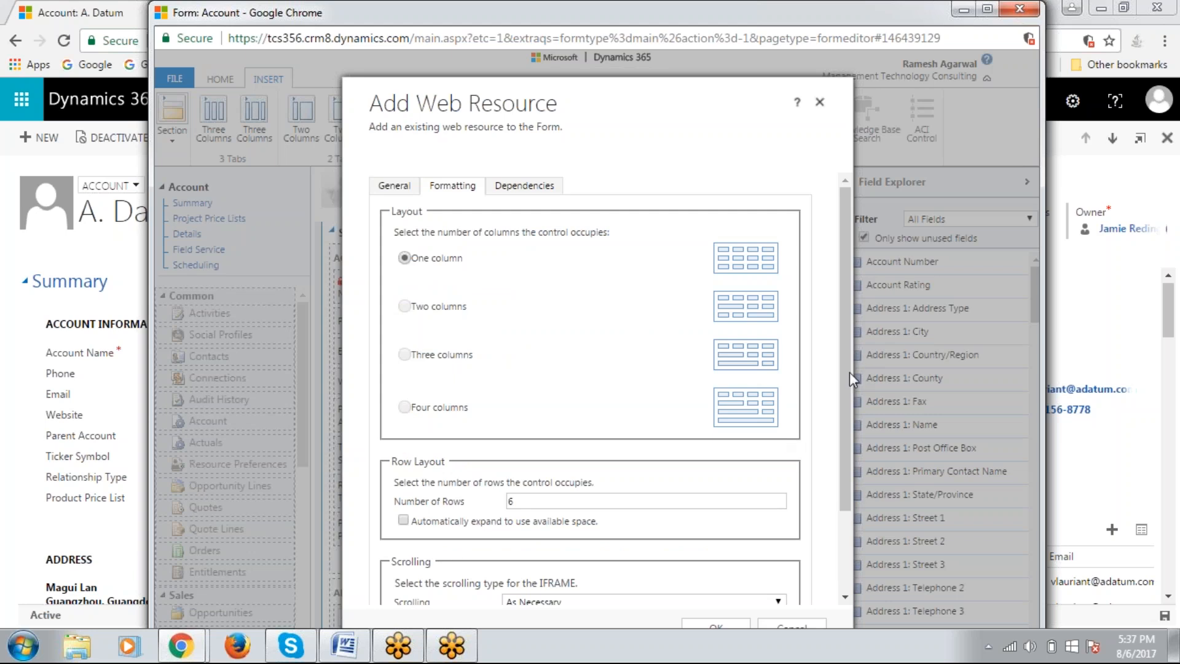
scroll("down", 3)
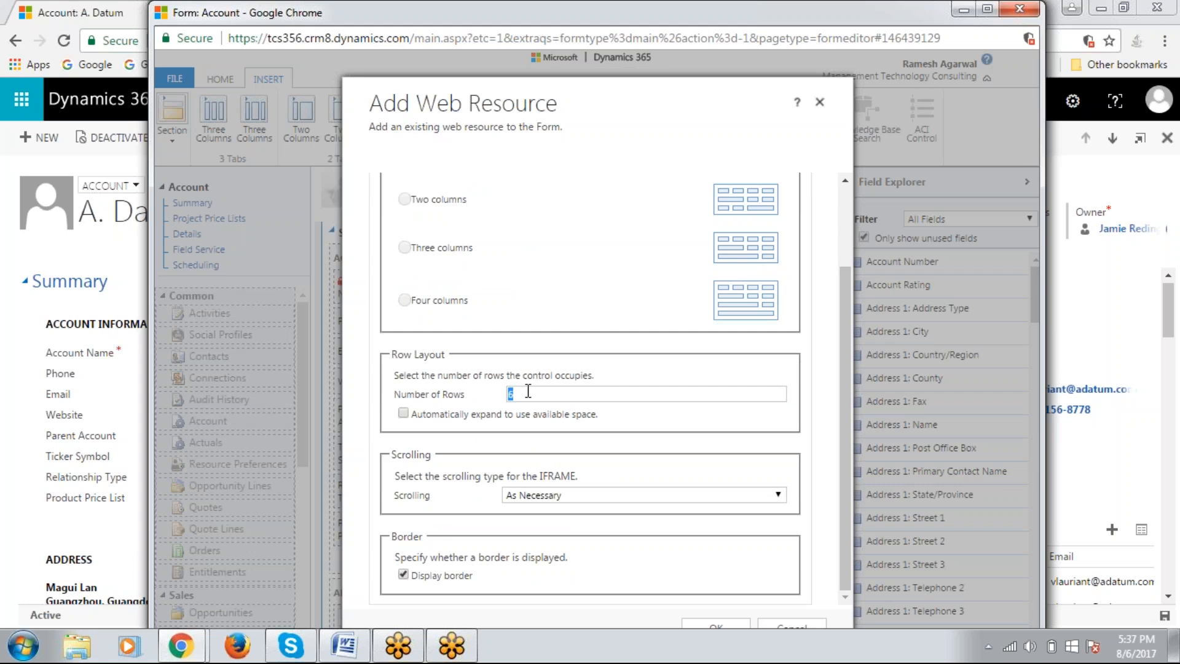
type("10")
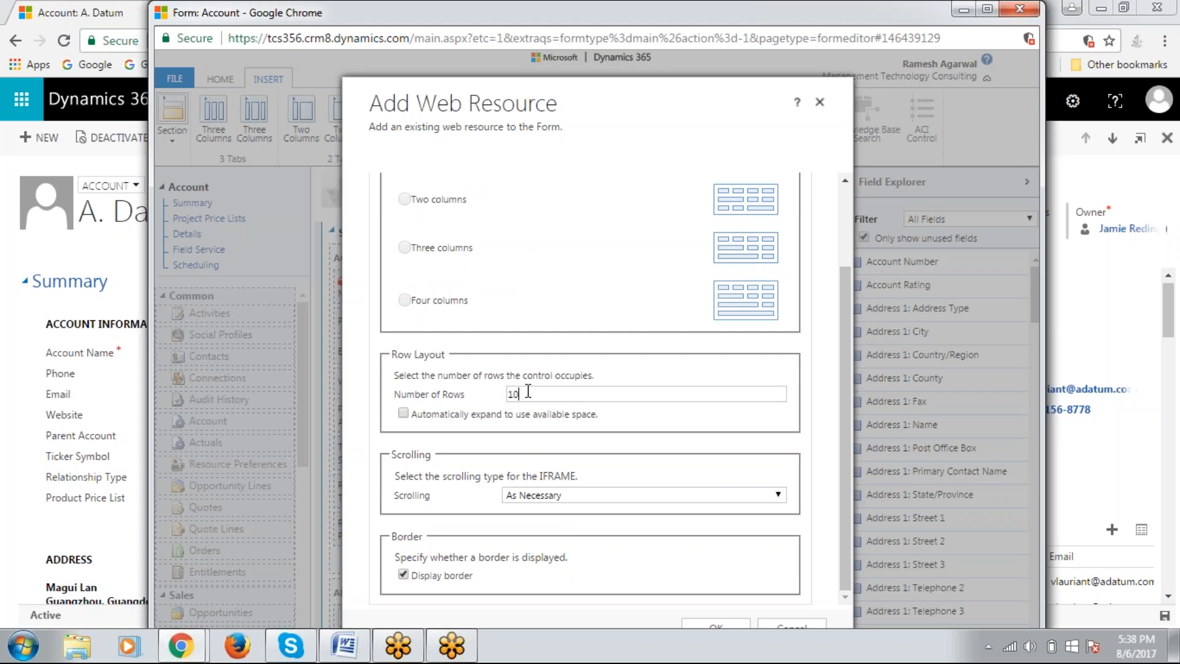
mouse_move(850, 312)
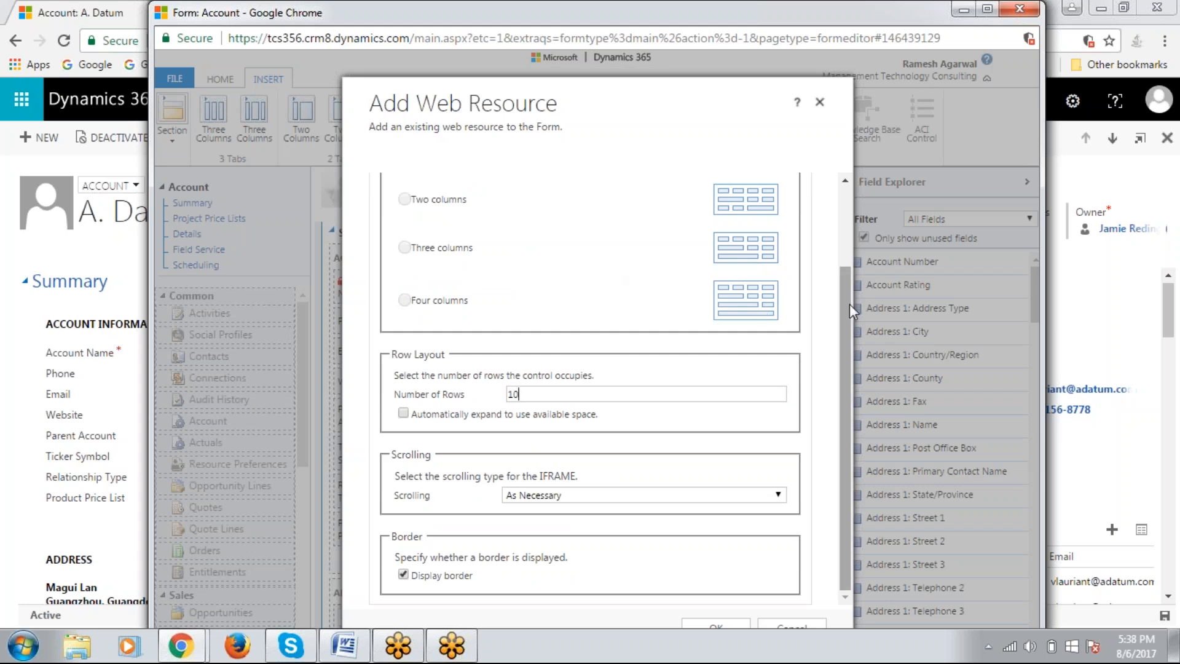
scroll("up", 3)
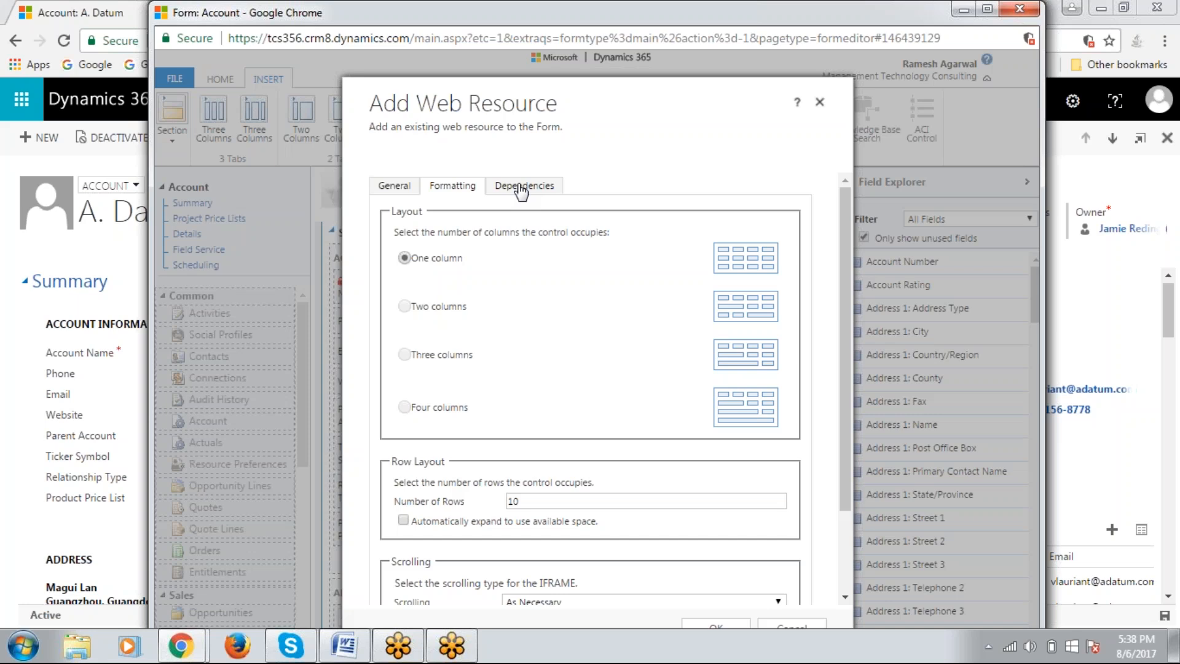
Leave Dependent fields empty and confirm adding the Notes web resource to the form
left_click(523, 186)
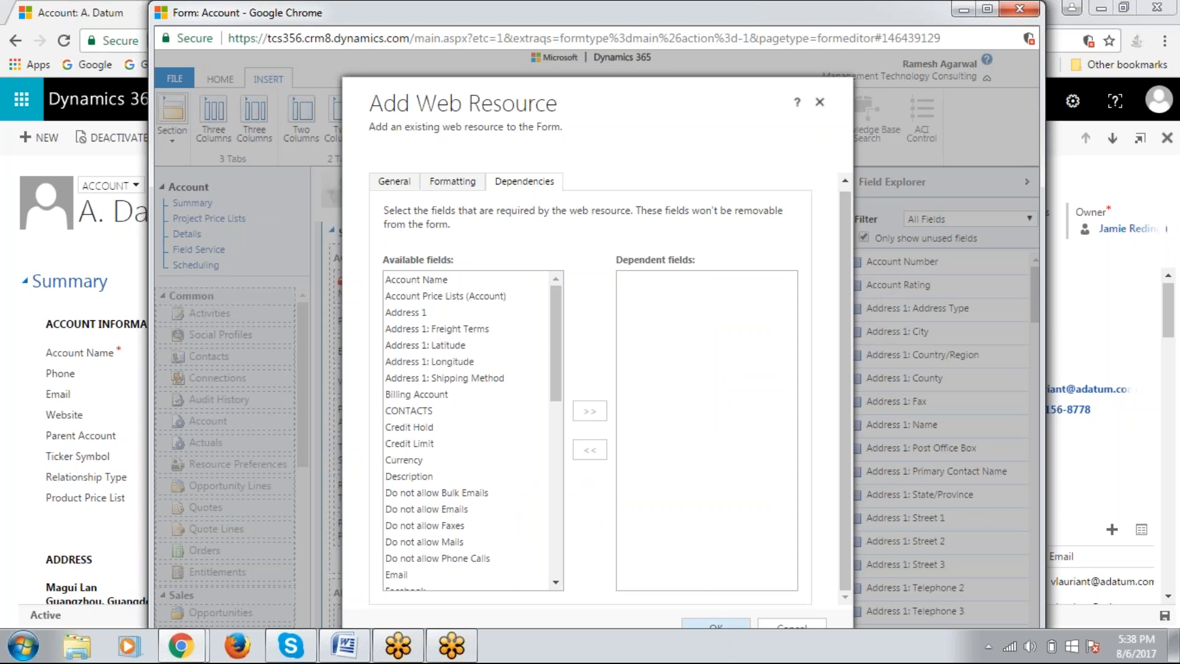
left_click(820, 102)
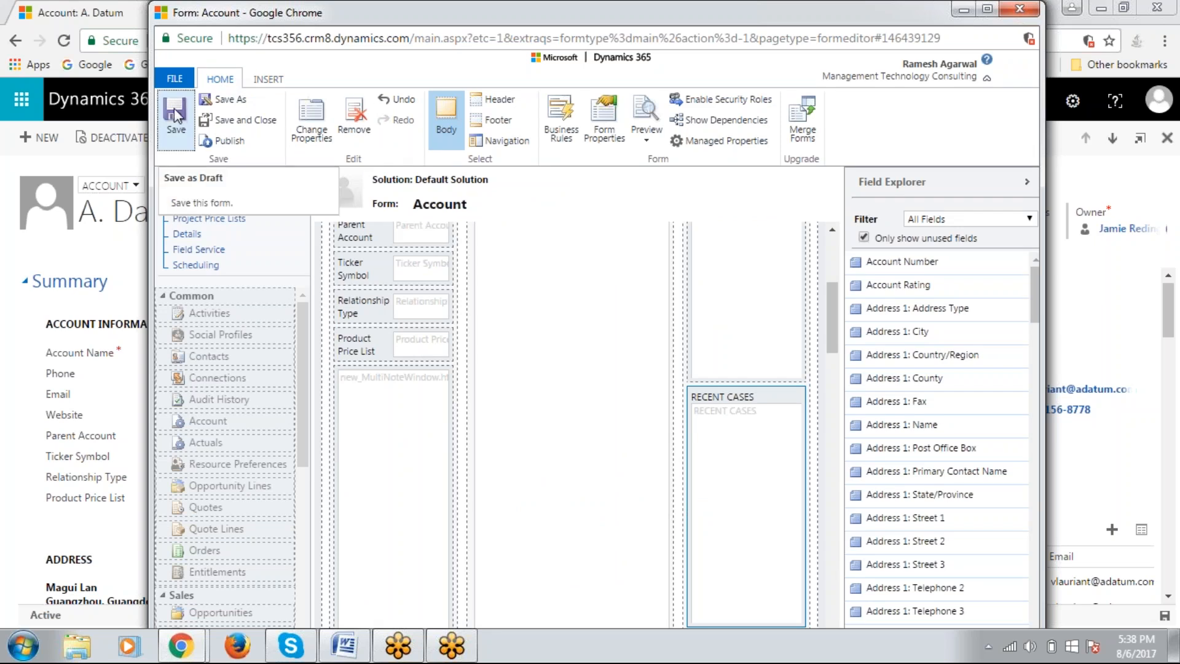
mouse_move(284, 147)
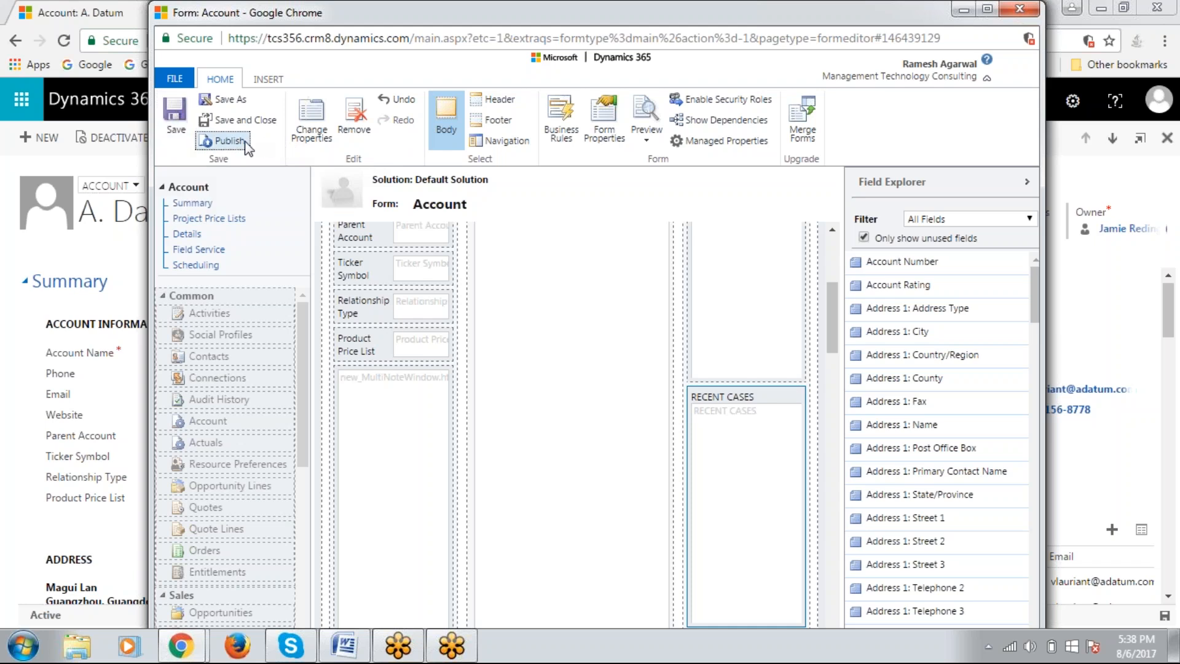
Publish the Account form and review the placed new_MultiNoteWindow web resource
left_click(225, 140)
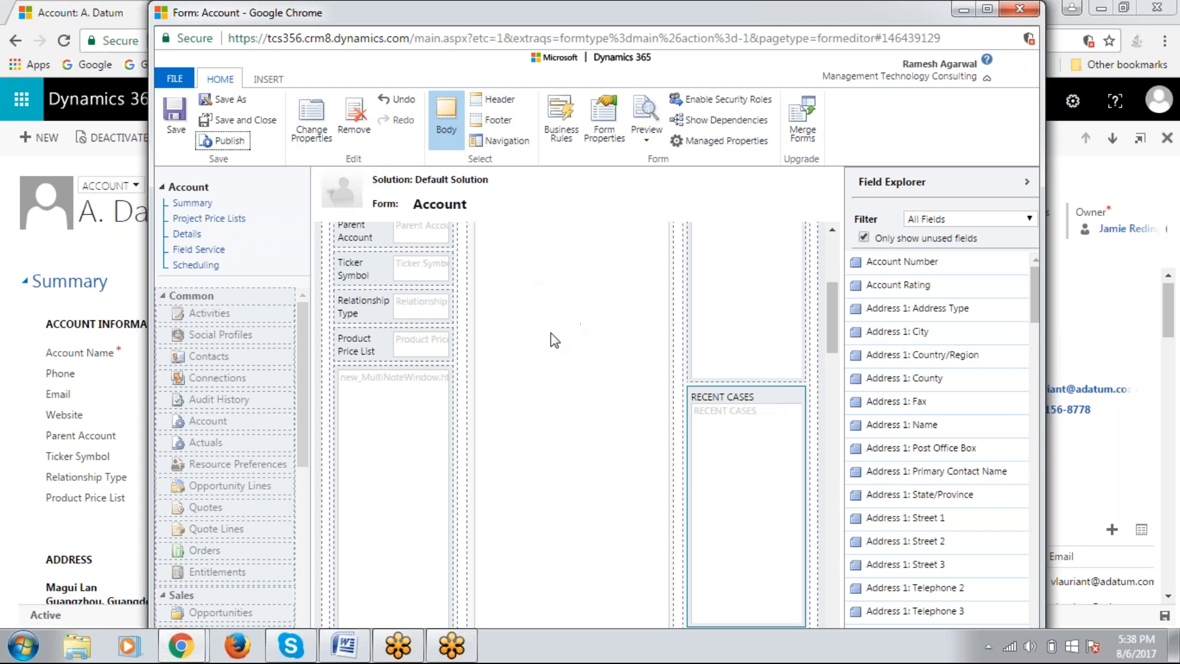
mouse_move(443, 449)
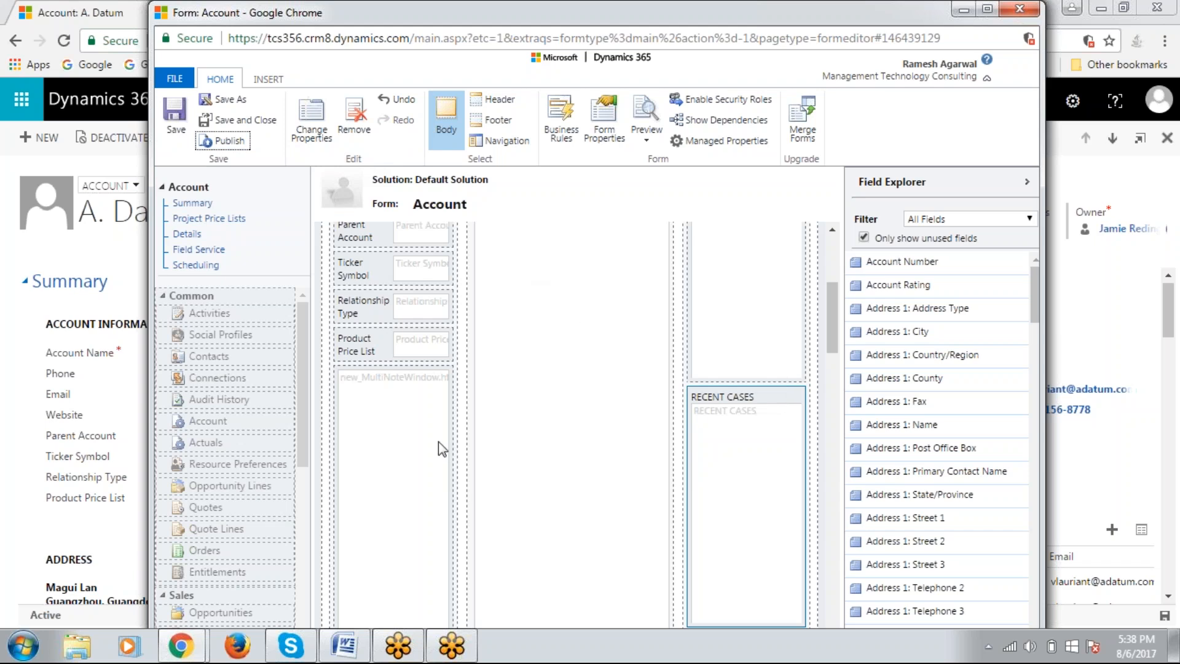
left_click(897, 284)
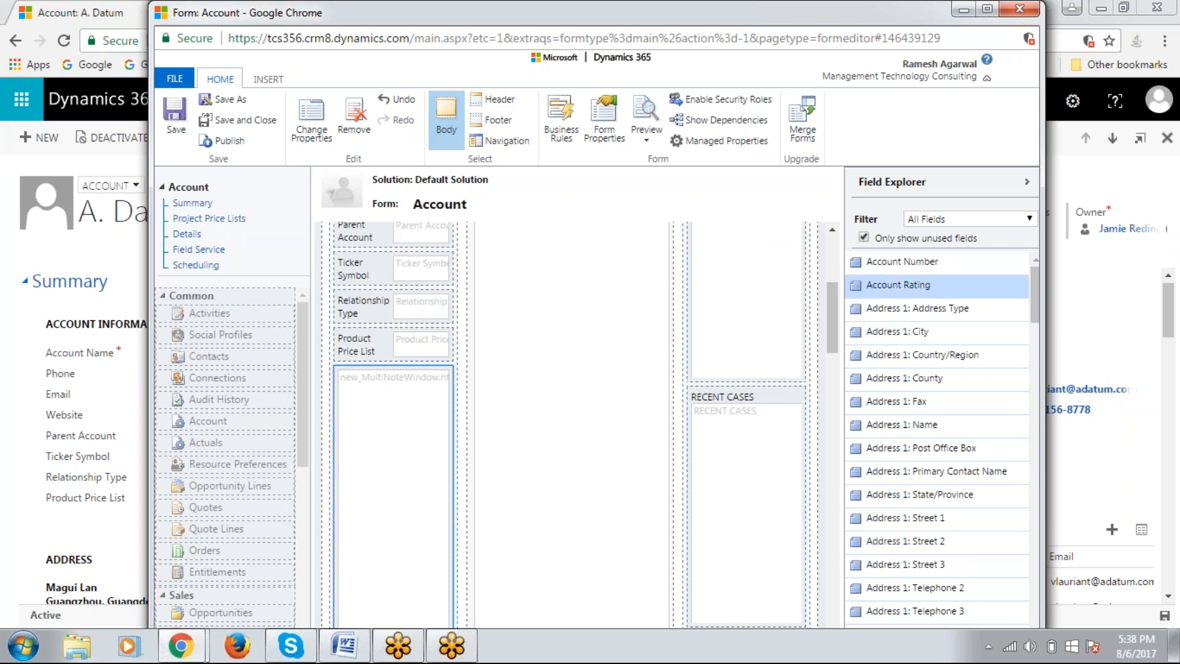
scroll("up", 3)
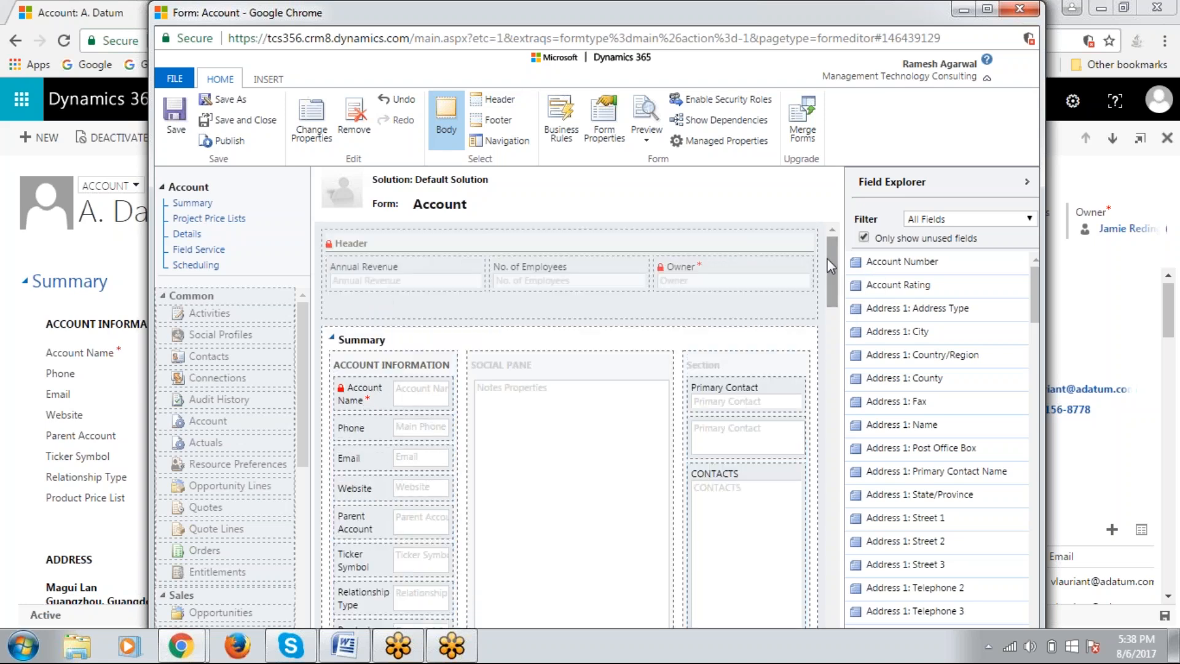
mouse_move(839, 289)
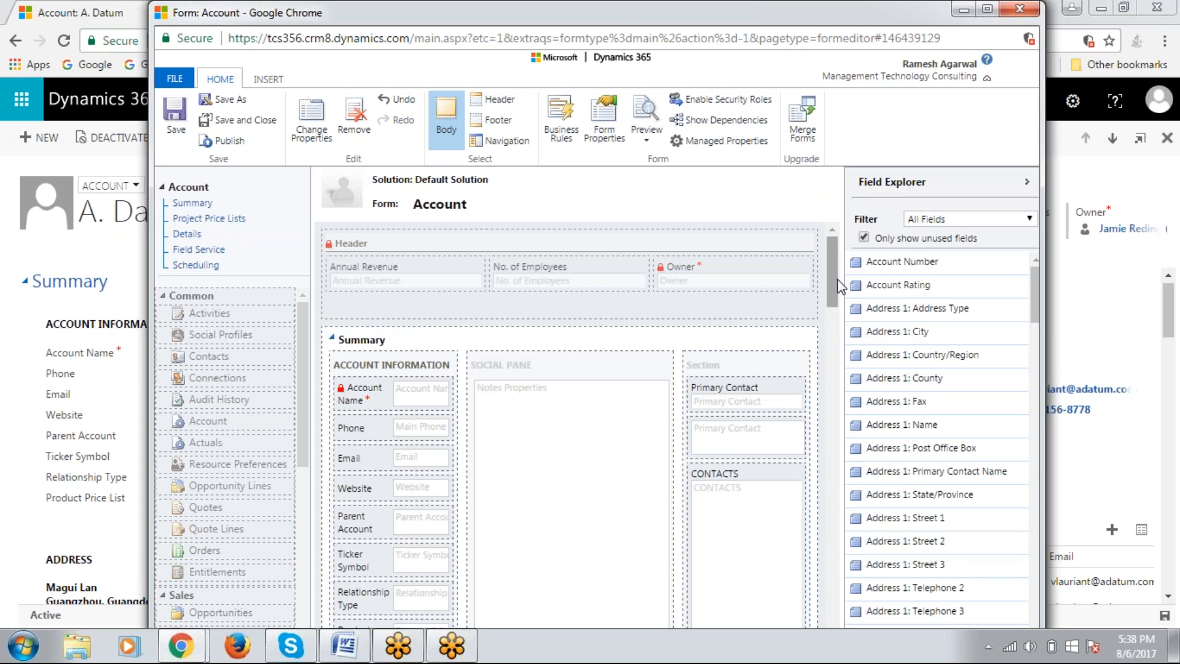
scroll("down", 3)
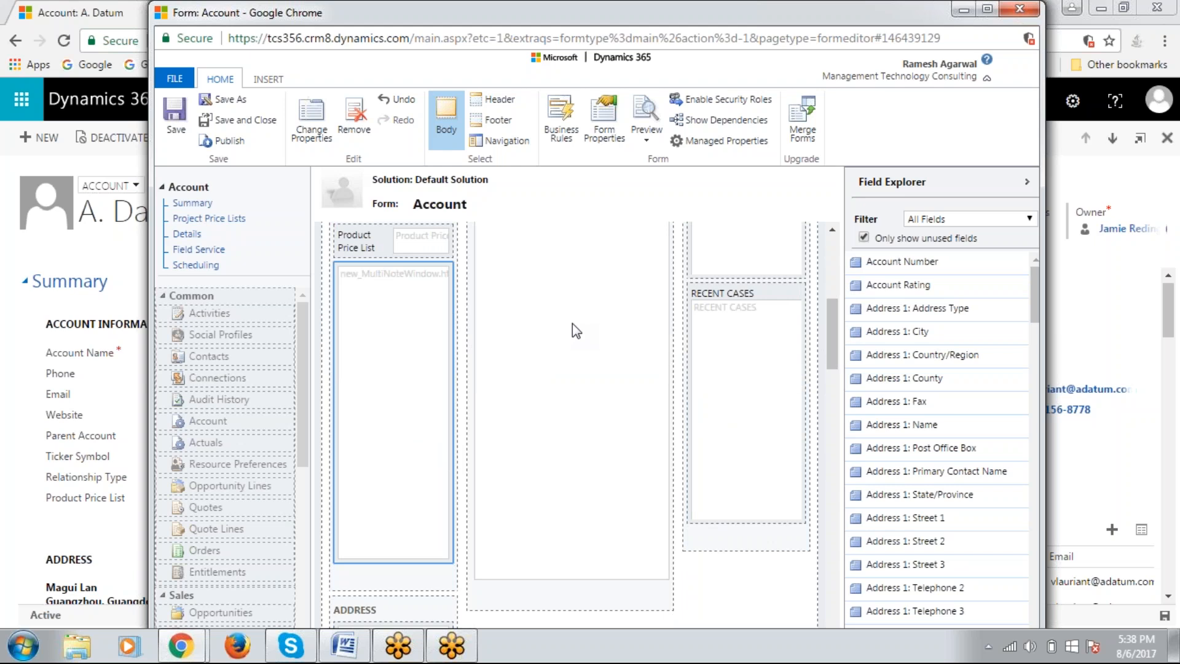
mouse_move(1020, 9)
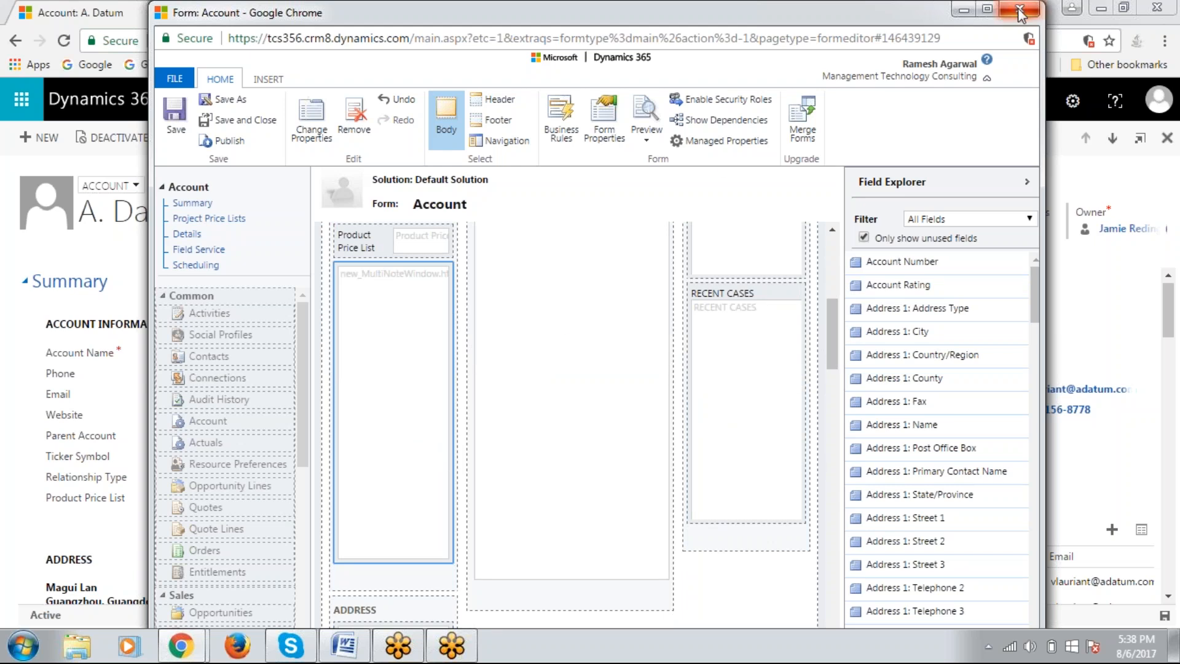
Close the form editor and reload the A. Datum account page, continuing past the prompt
left_click(1021, 10)
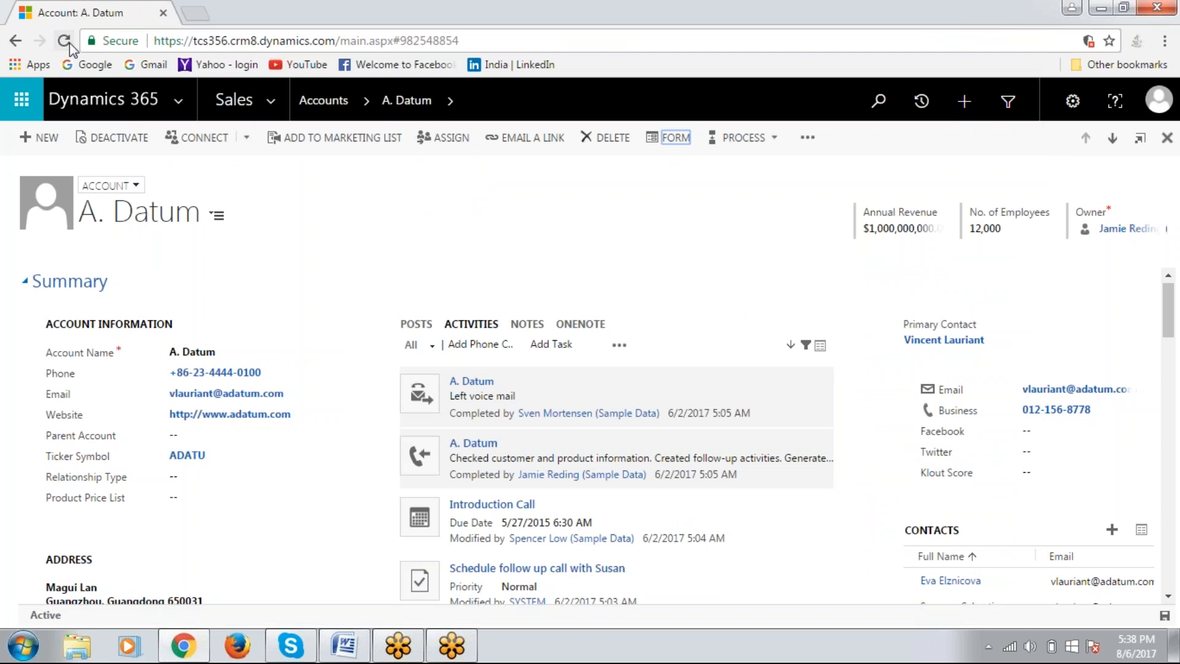
left_click(64, 40)
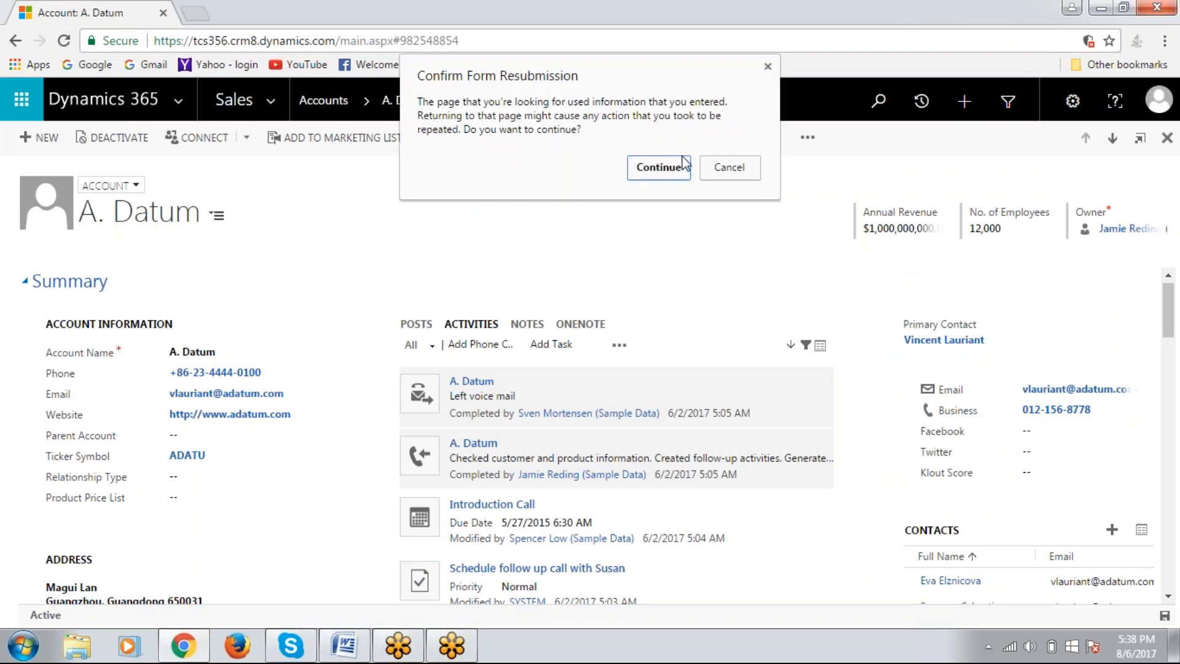
left_click(659, 167)
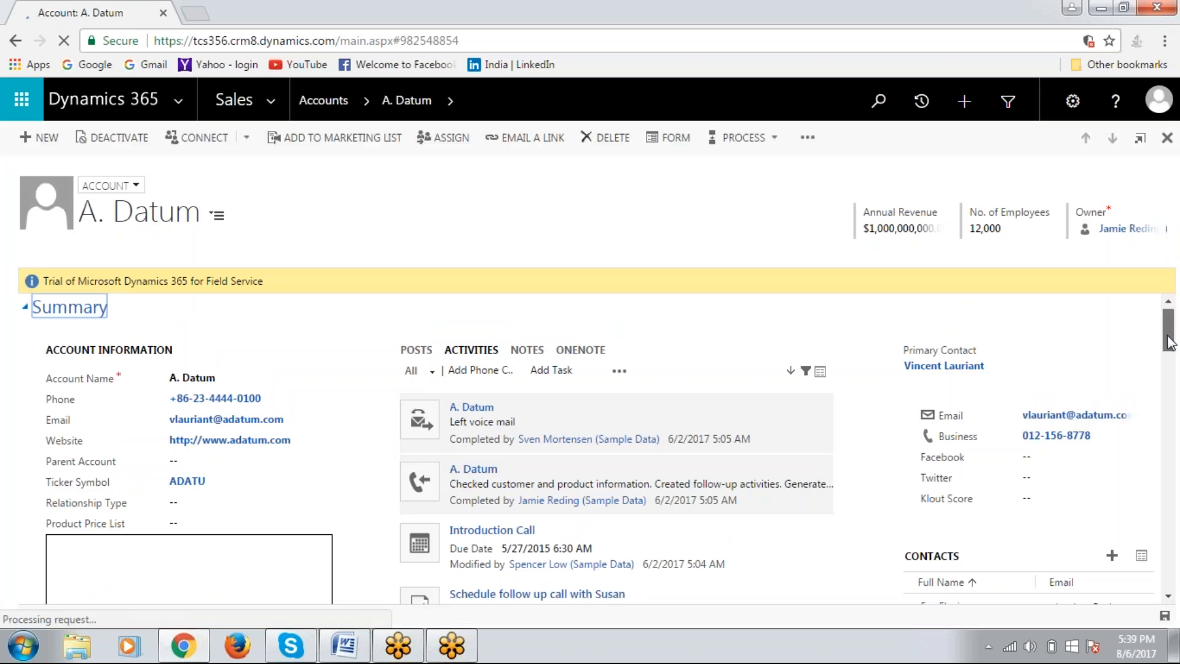
Scroll the account form down to the Notes web resource showing no notes available
scroll("down", 3)
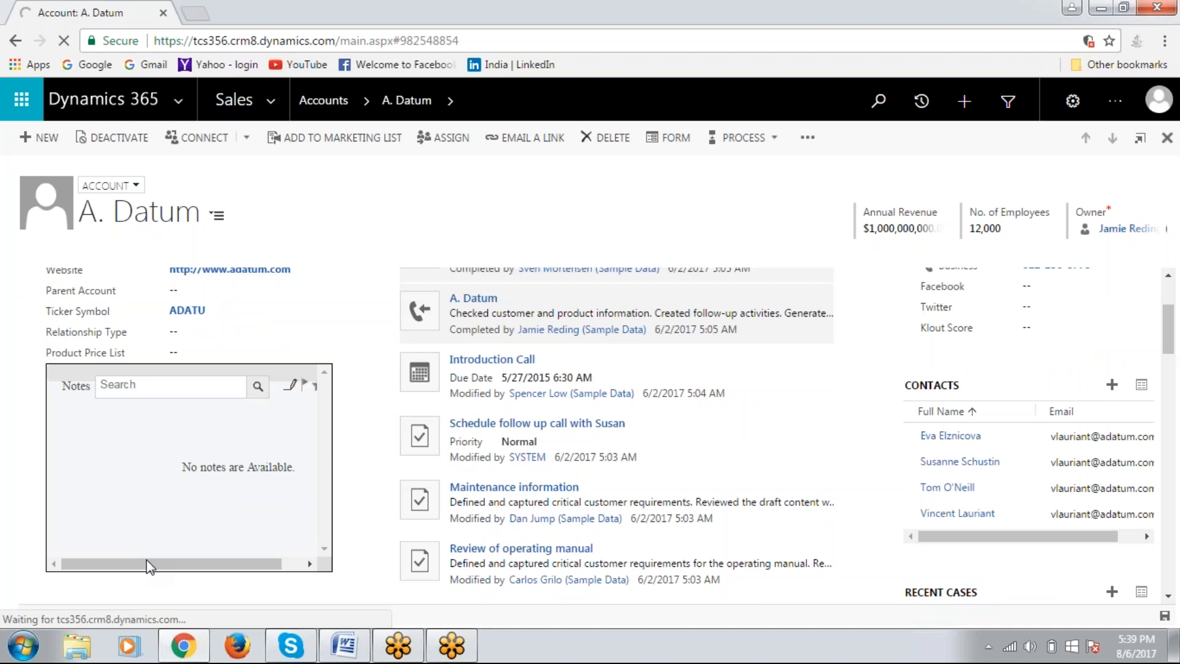
mouse_move(263, 574)
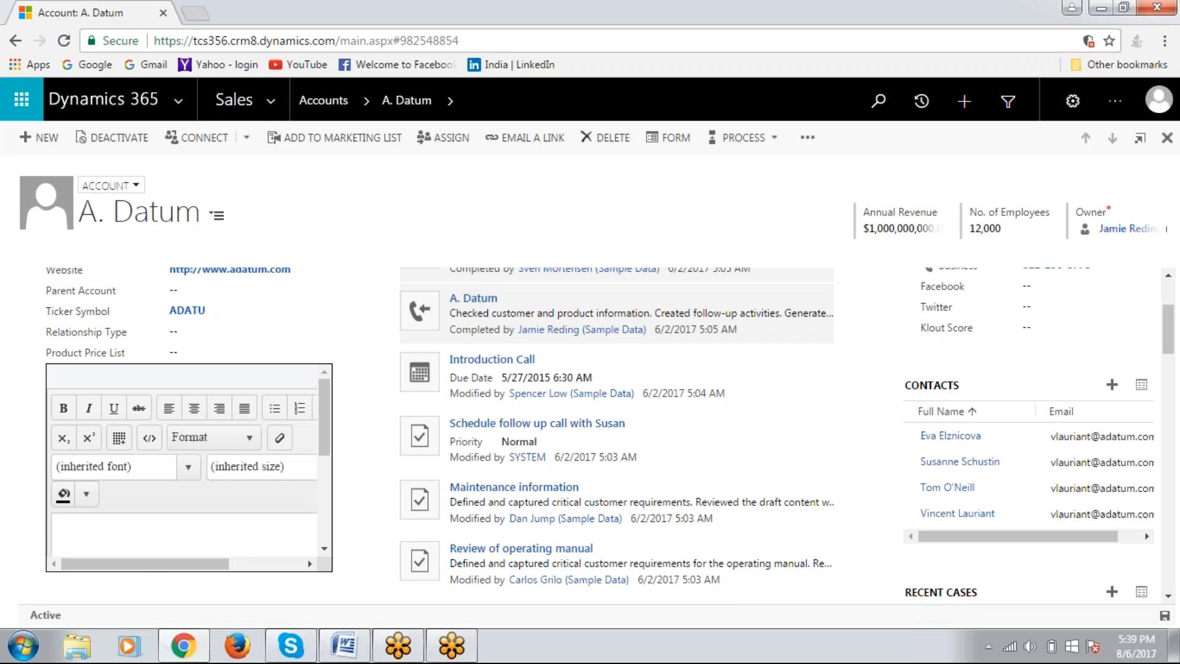
Write the note 'Please follow up the client calls' in the NotePro editor
type("Please fo")
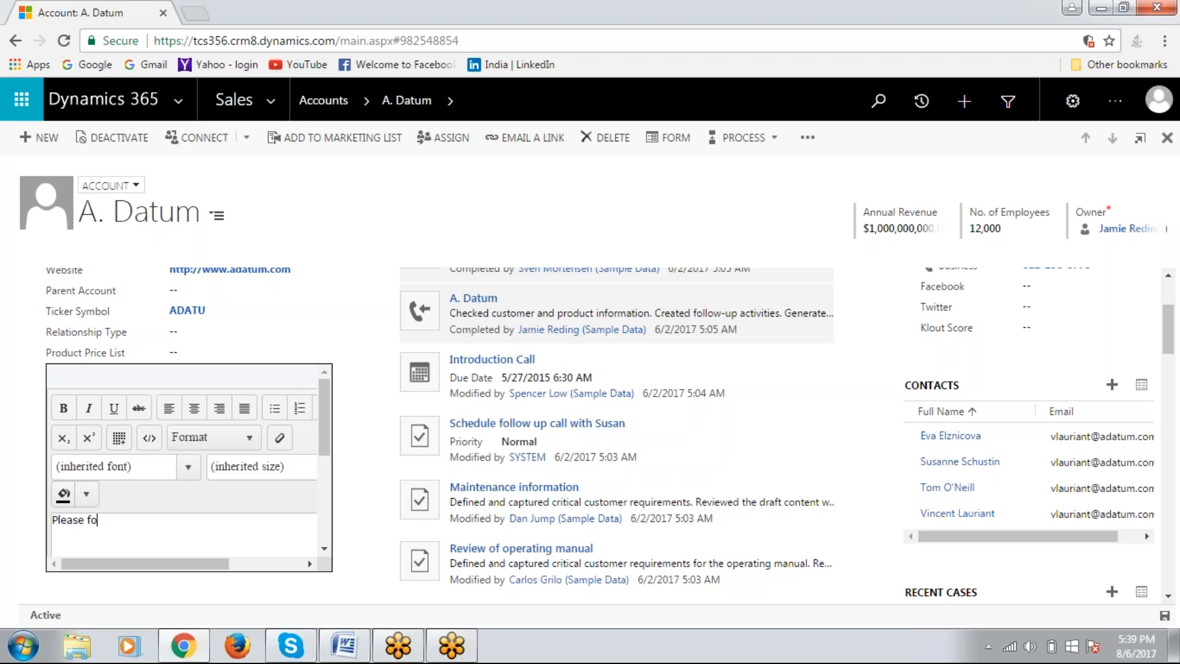
type("llow up")
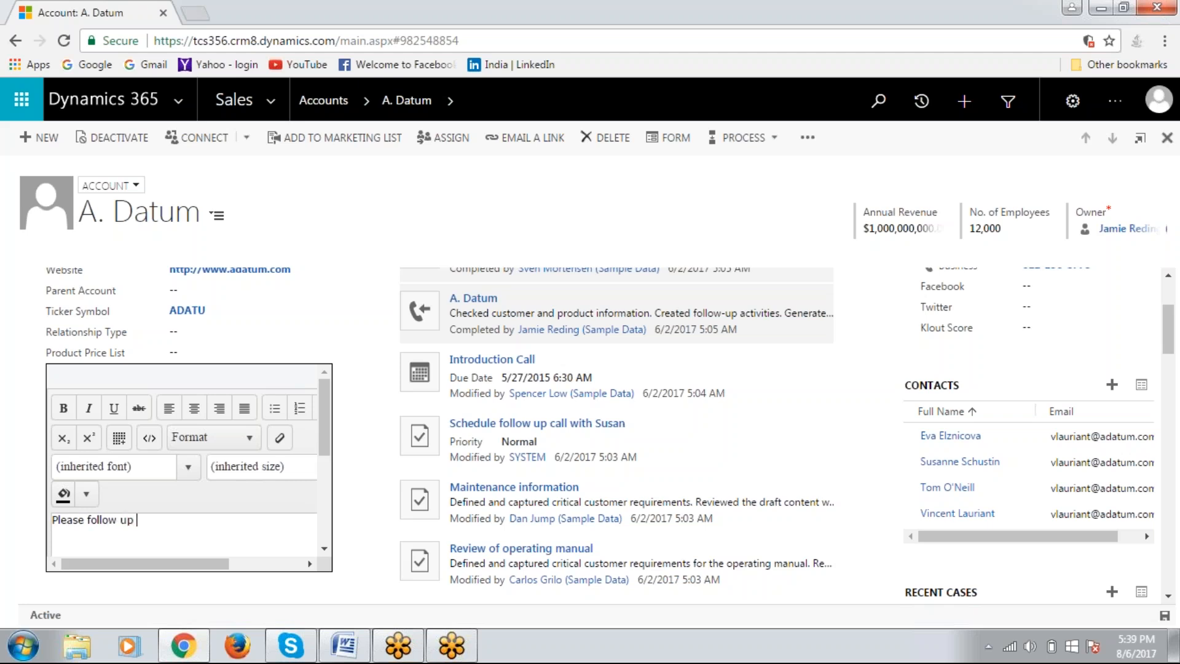
type("the c")
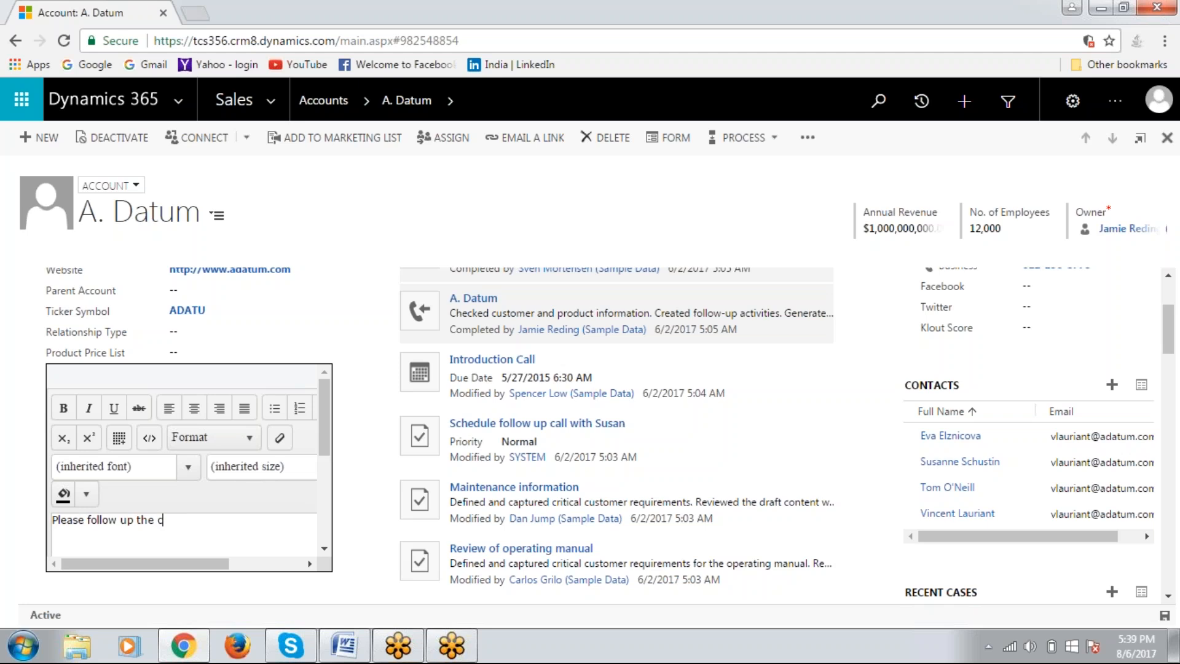
type("lient")
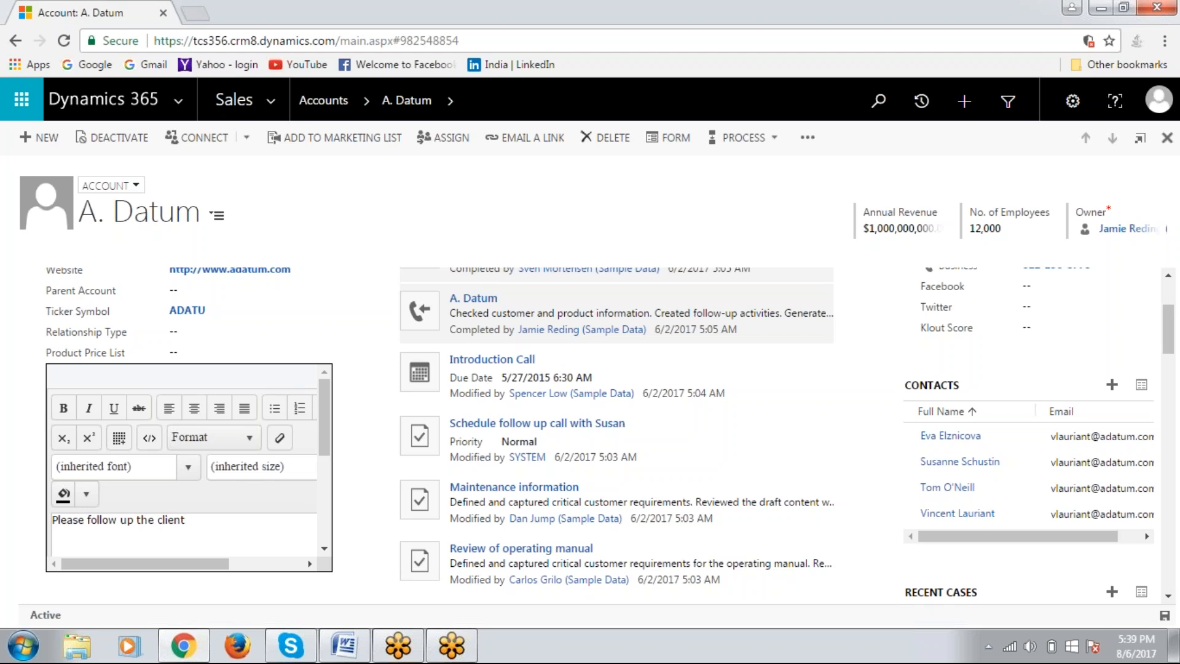
type("calls")
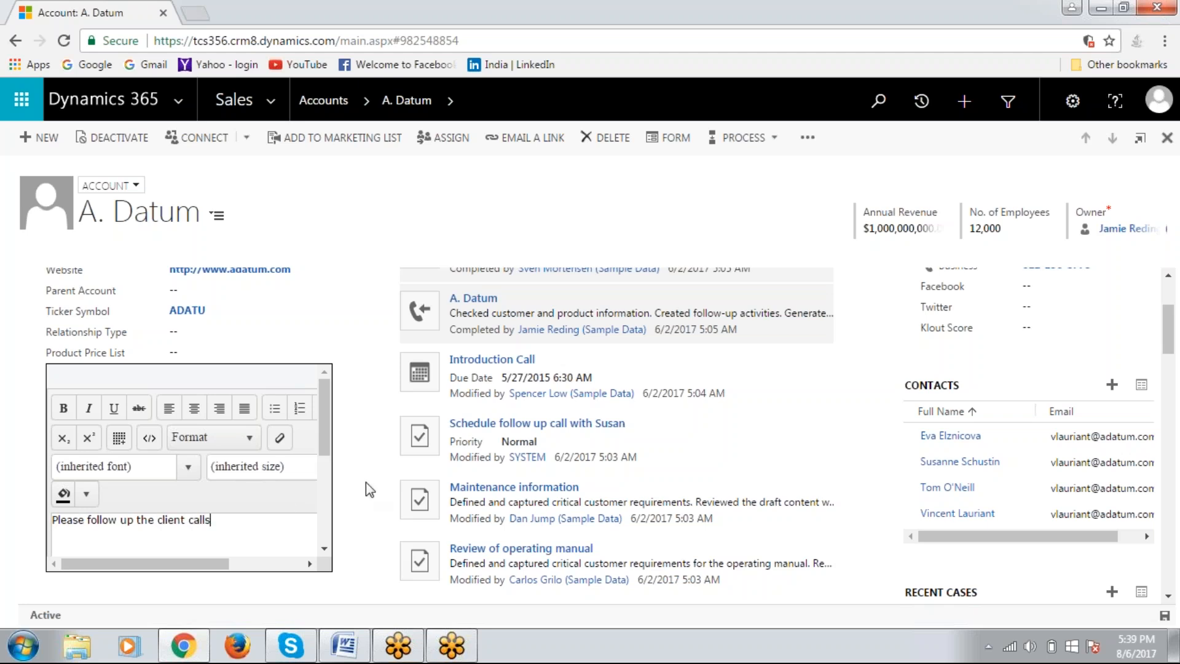
mouse_move(86, 495)
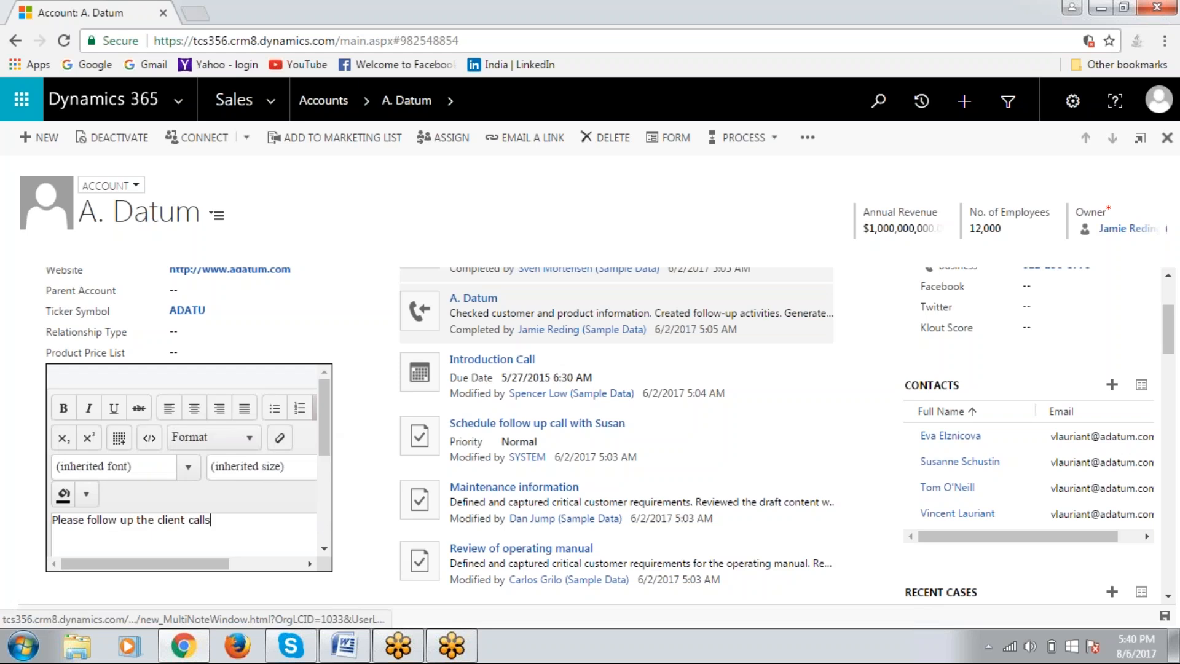
mouse_move(300, 436)
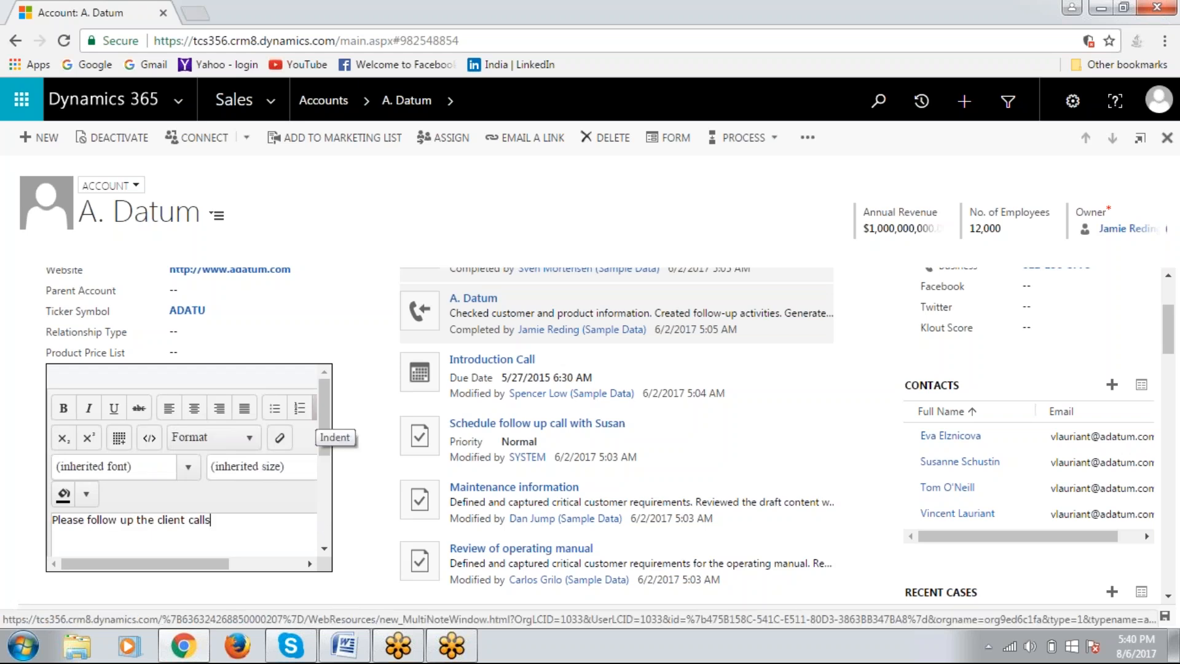
mouse_move(166, 506)
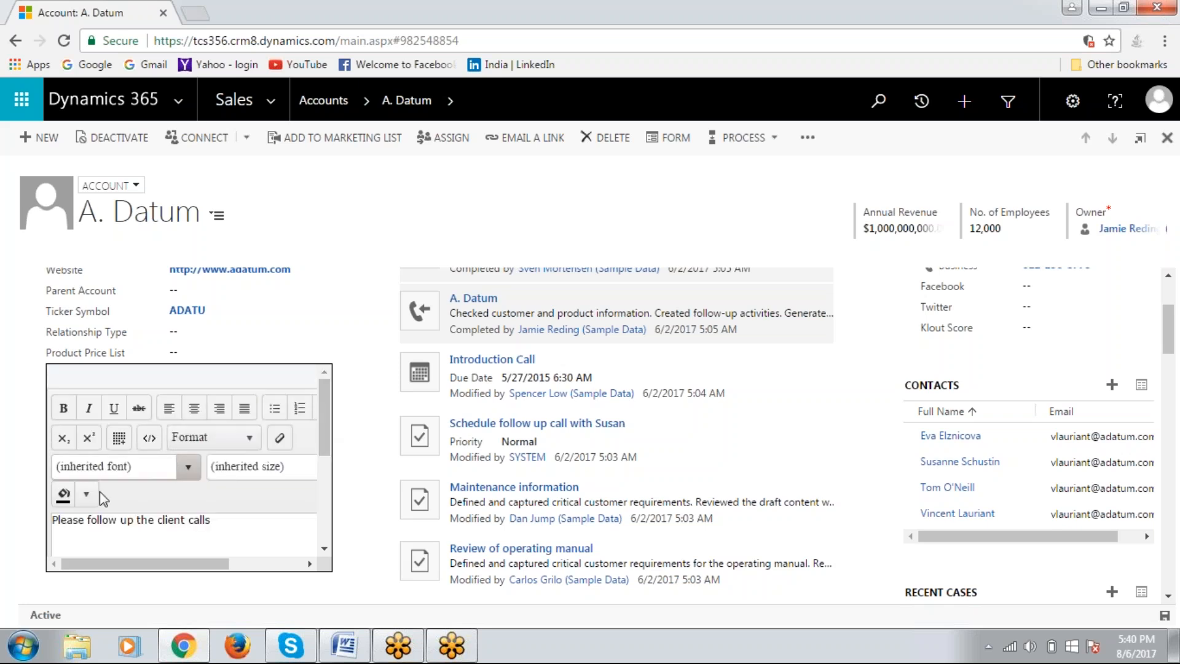
Review the font colour palette and return to the note
left_click(86, 494)
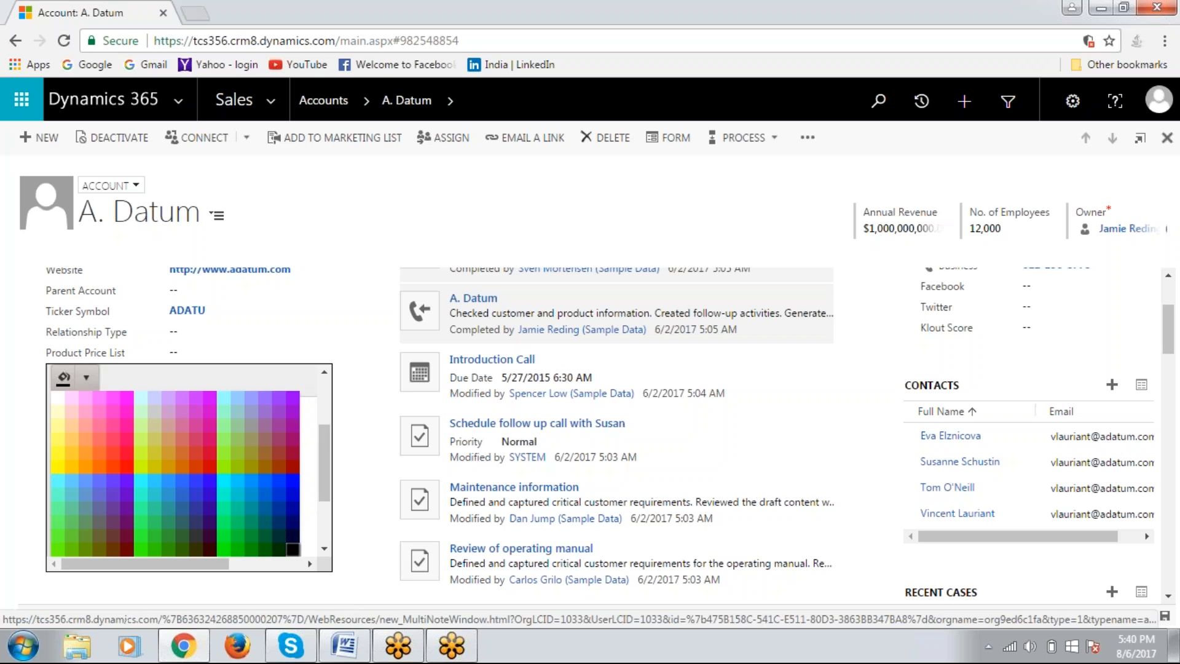
mouse_move(100, 380)
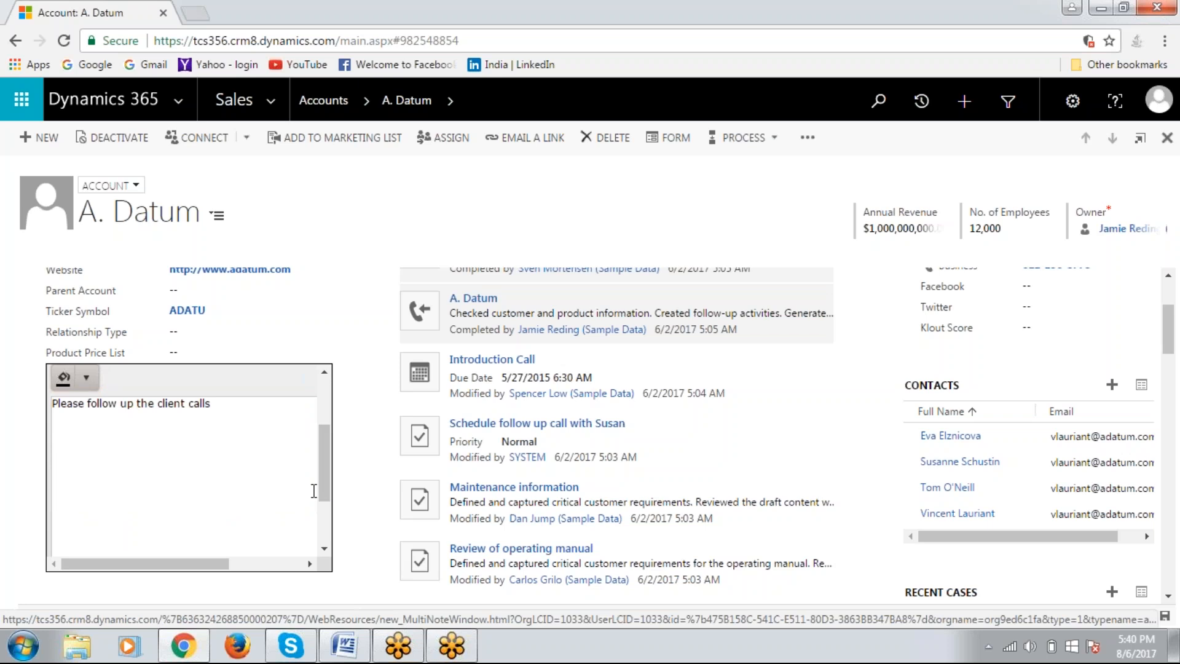
left_click(85, 376)
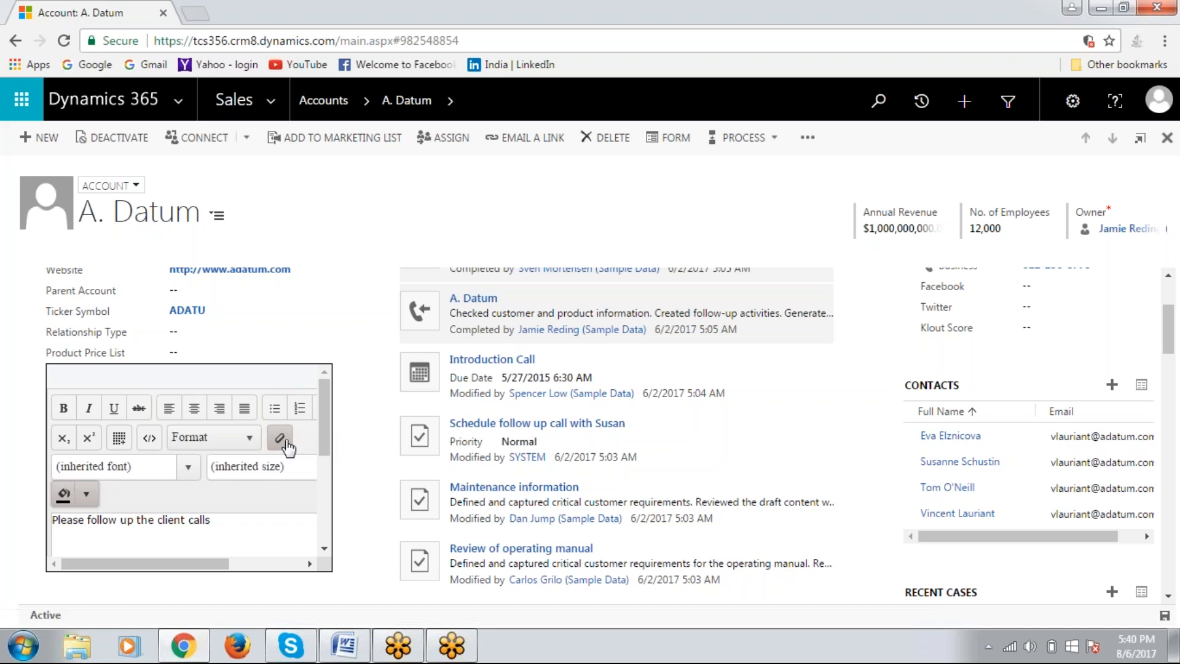
mouse_move(366, 420)
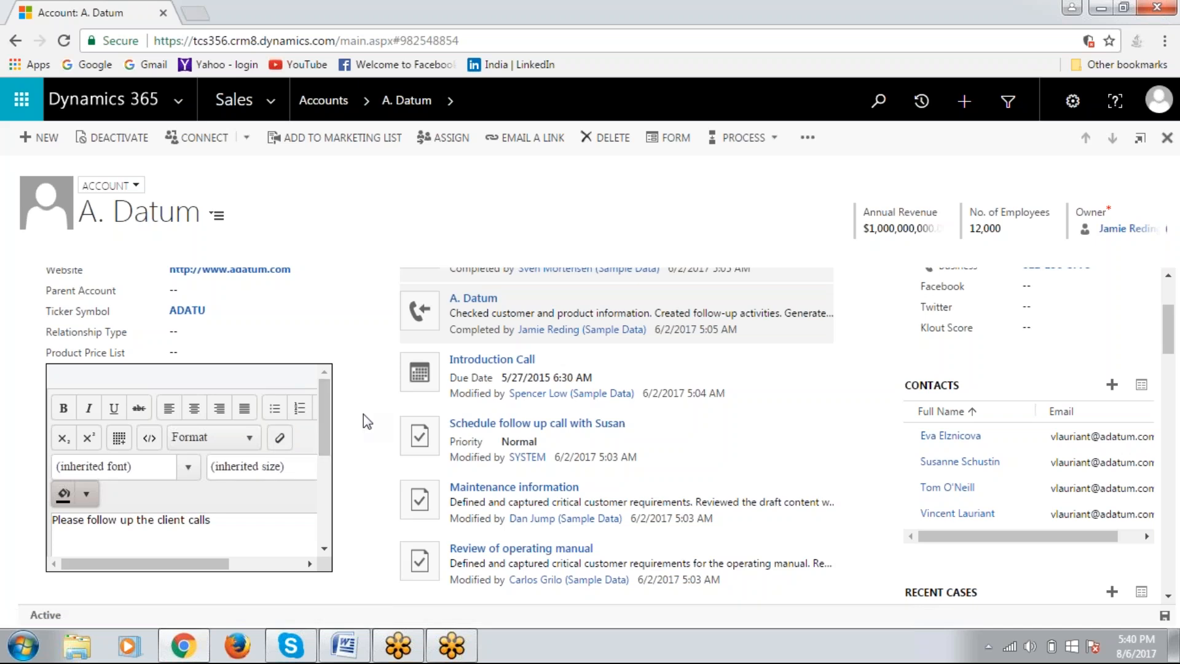
mouse_move(398, 454)
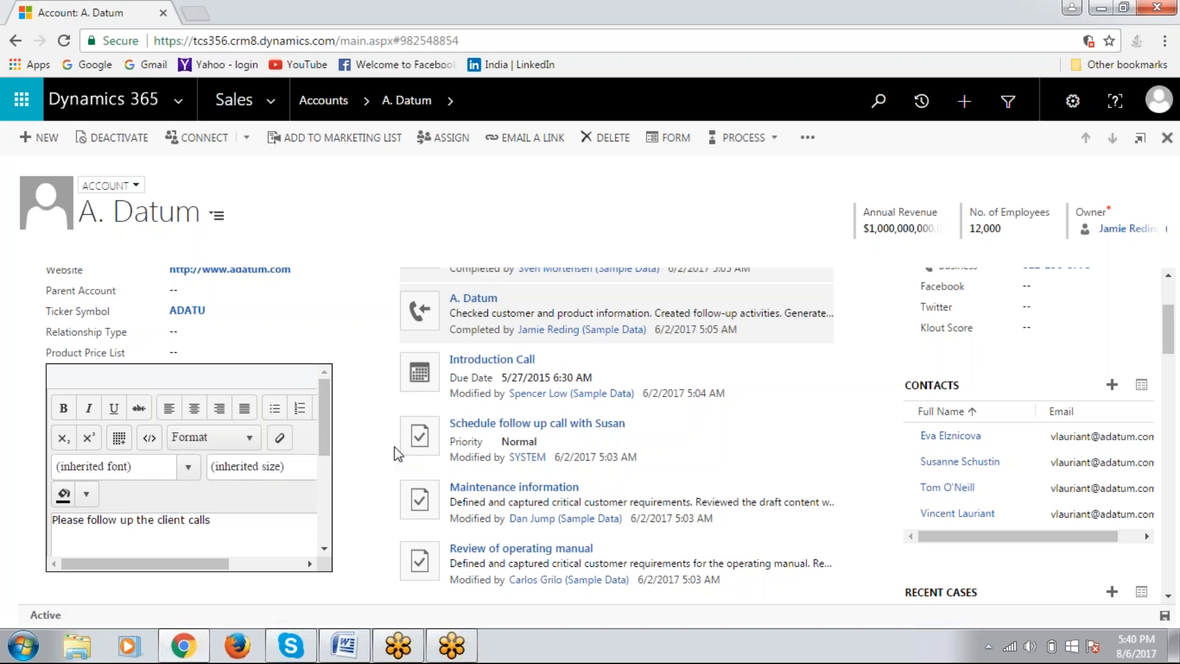
mouse_move(119, 438)
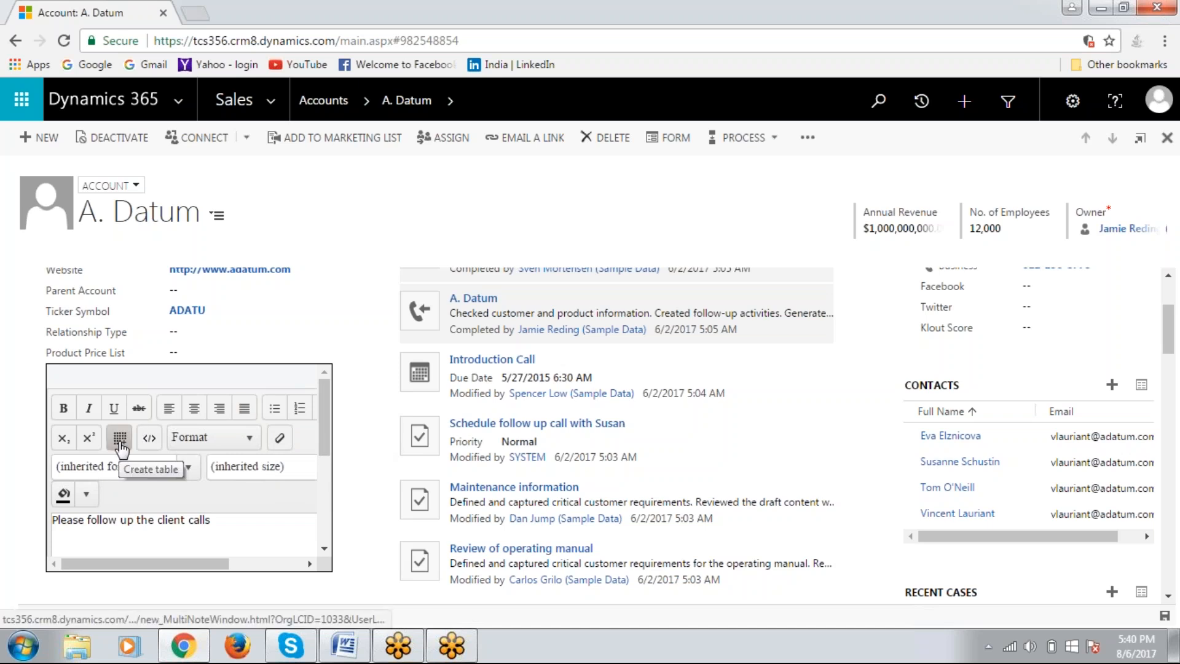
mouse_move(262, 371)
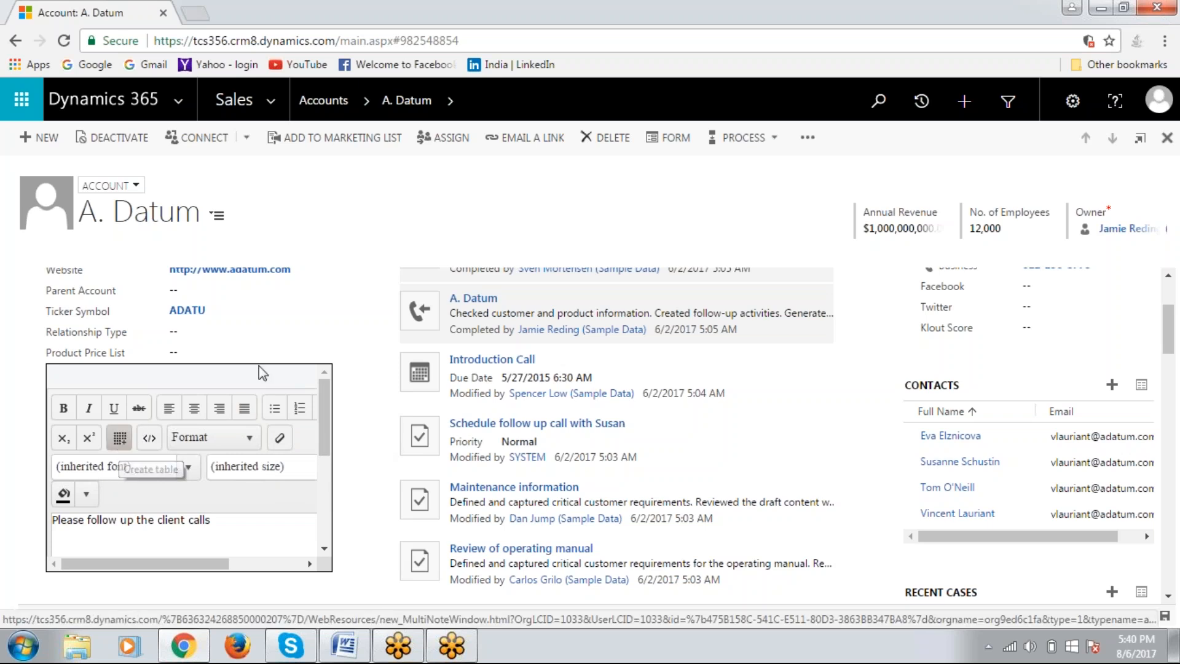
mouse_move(240, 373)
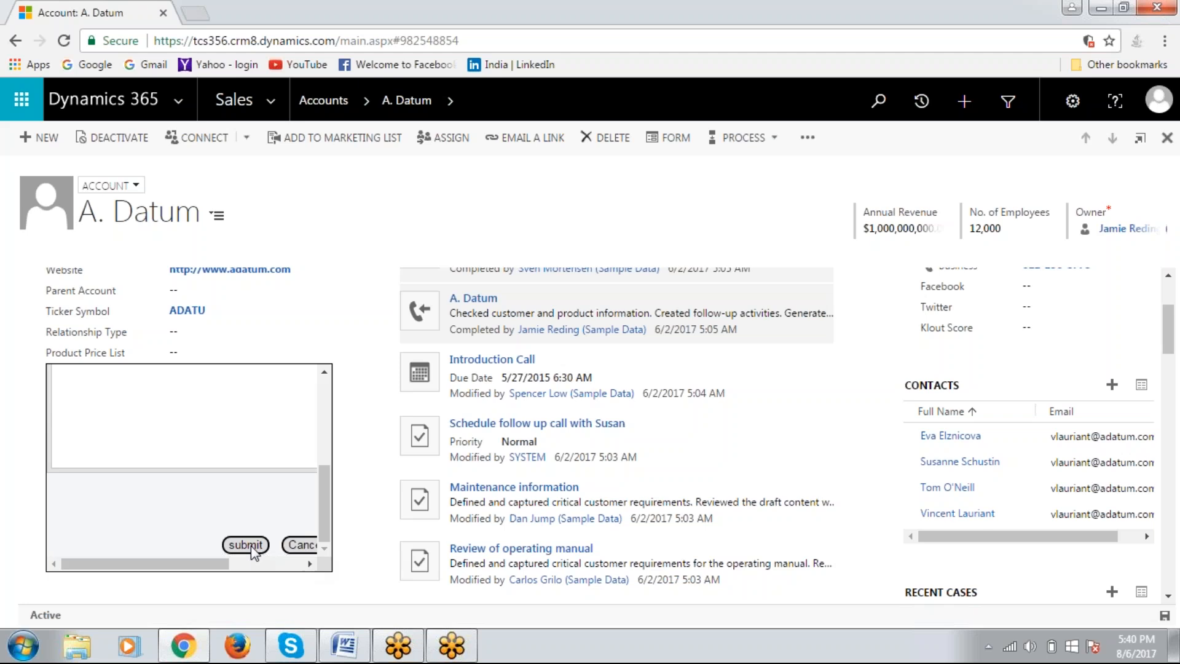
Submit the note 'Please follow up the client calls' to the A. Datum account's Notes list
left_click(245, 544)
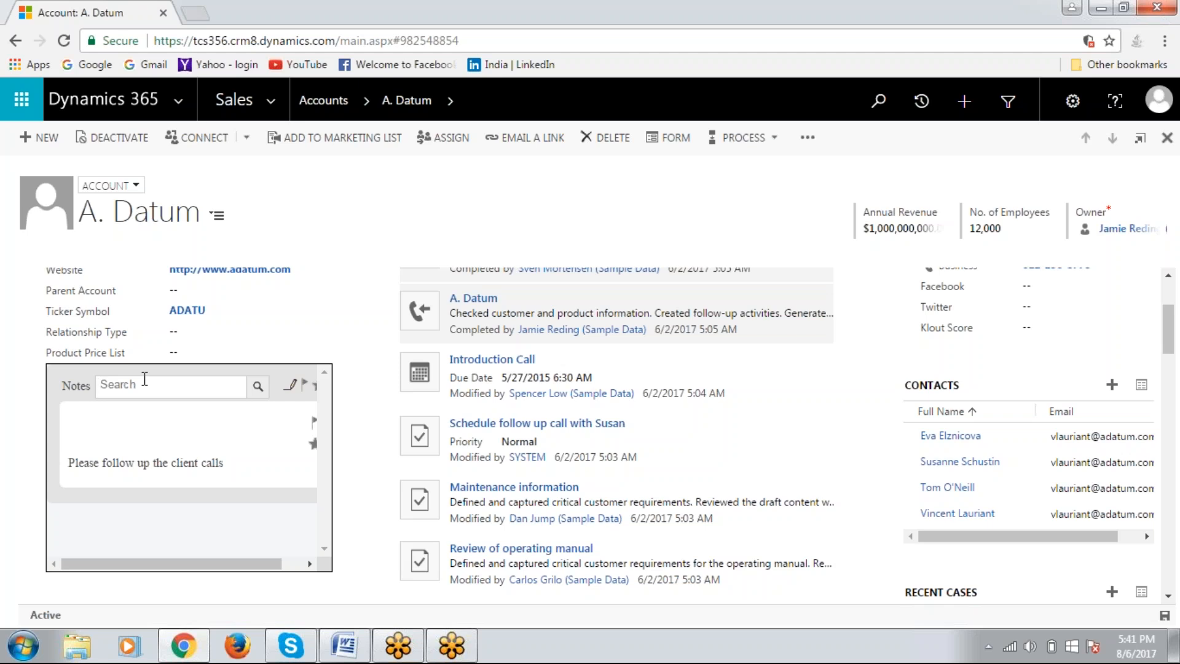
mouse_move(210, 562)
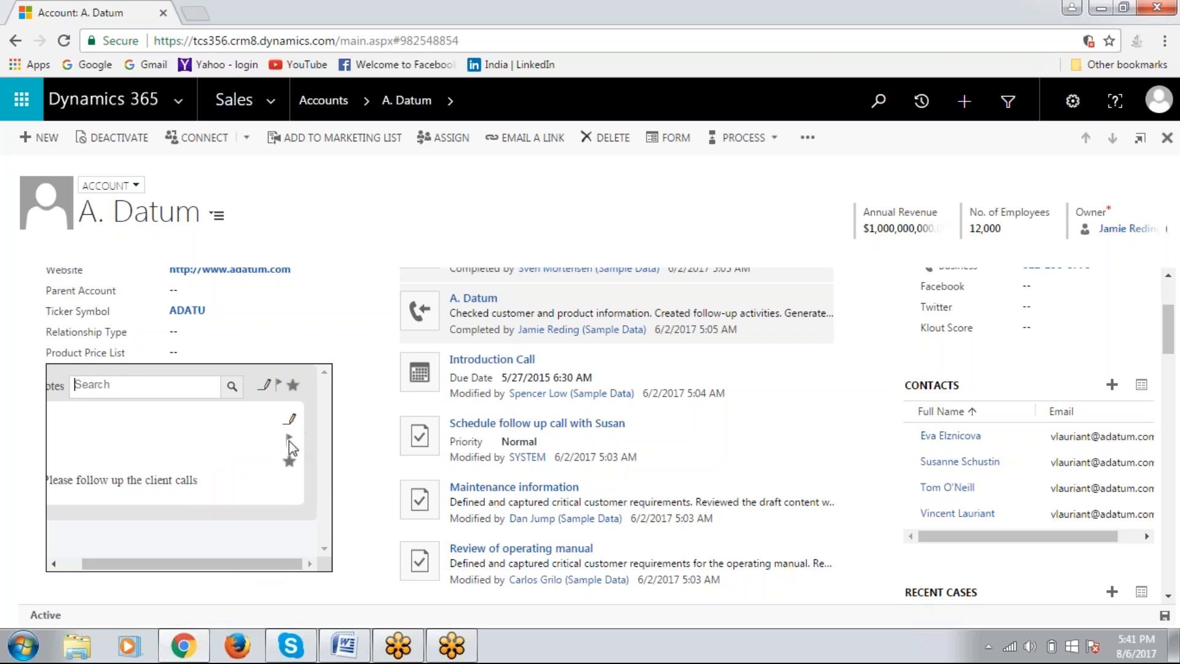
mouse_move(290, 459)
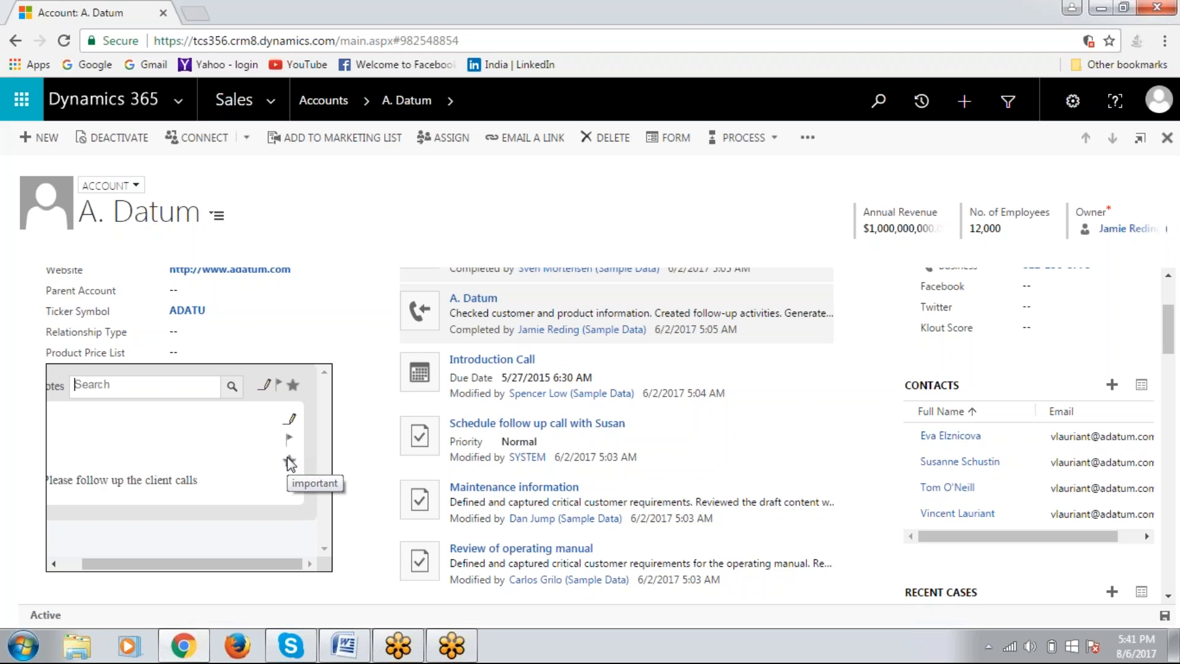
mouse_move(290, 439)
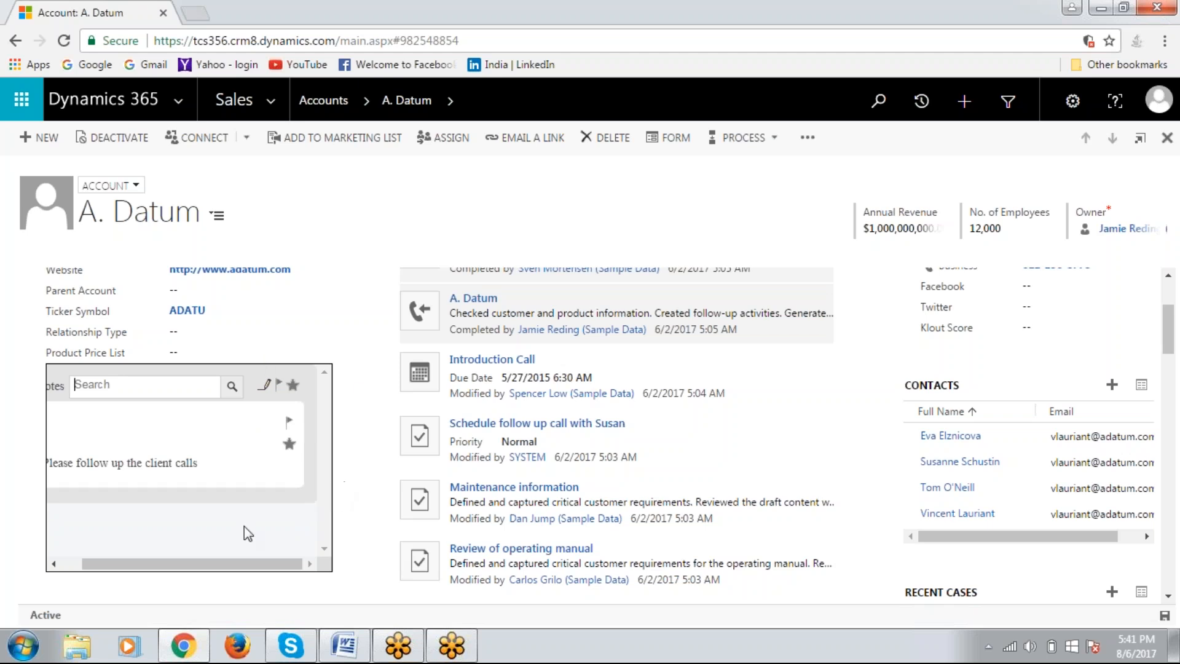
mouse_move(230, 564)
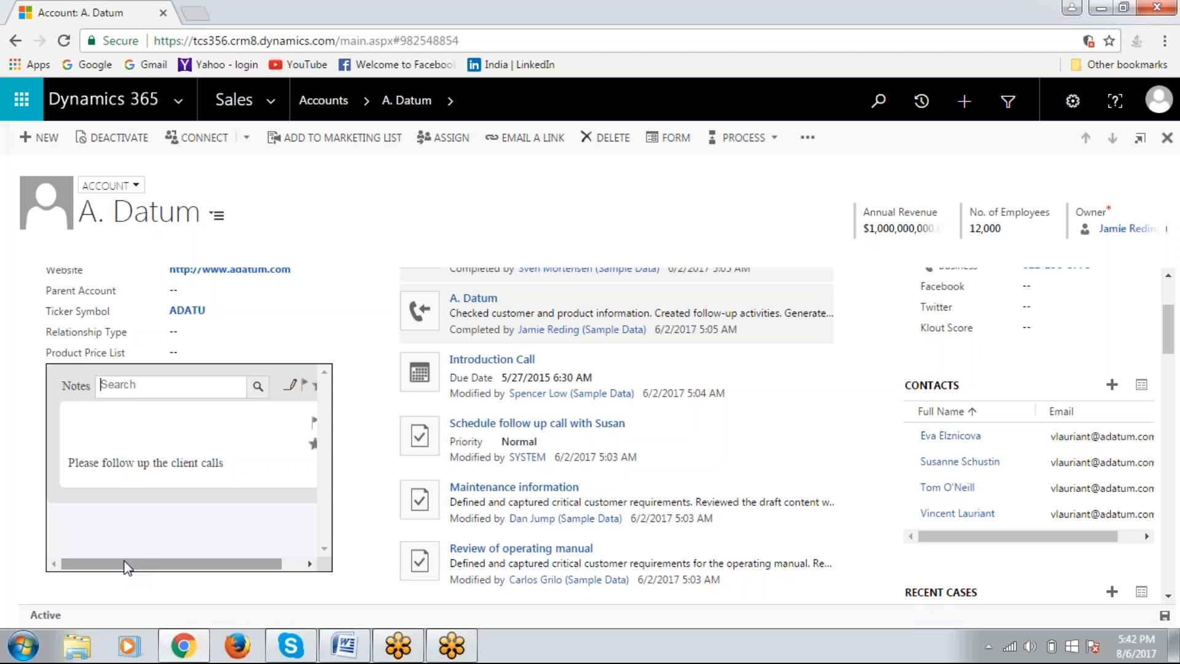
mouse_move(255, 375)
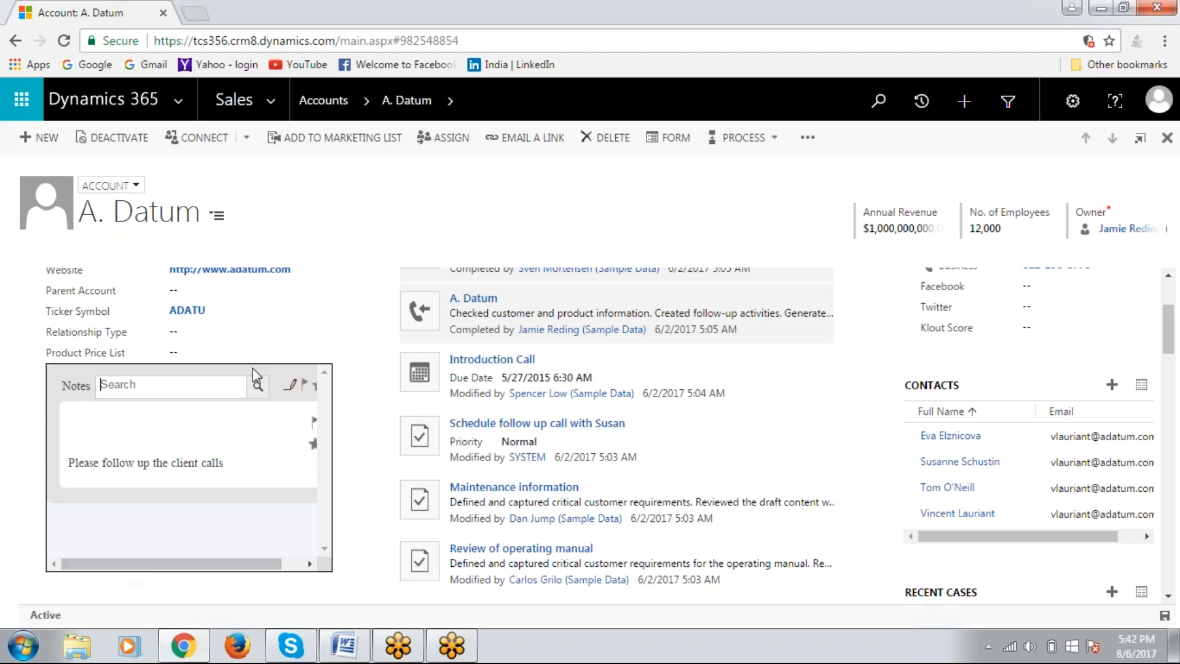